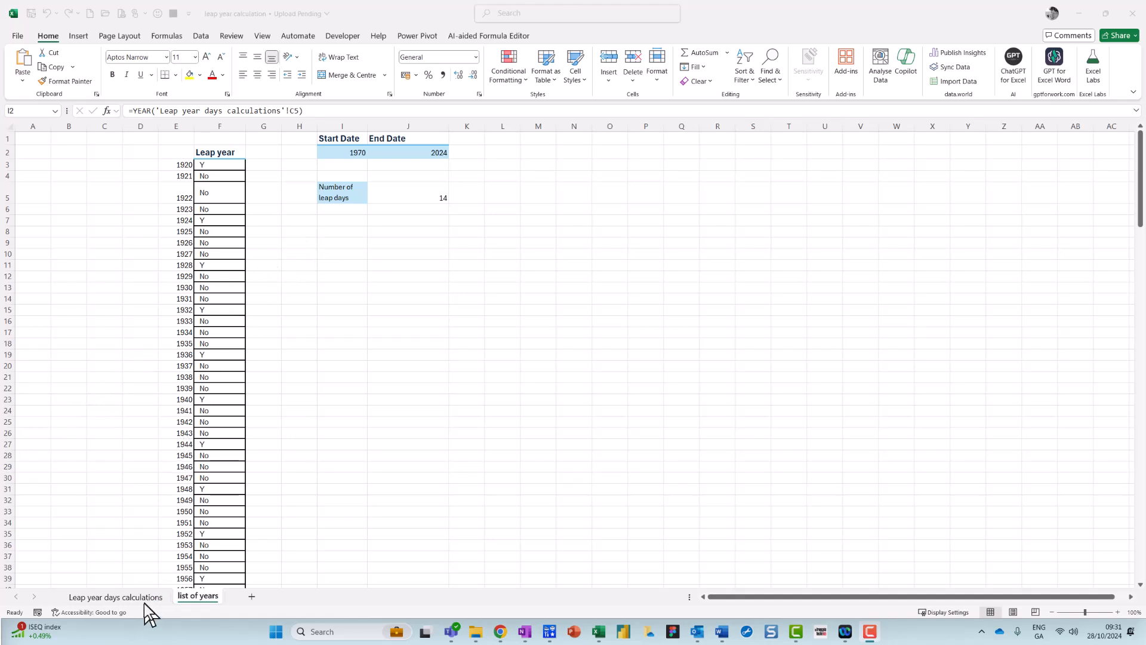
Show the calculations sheet and inspect F5's ='list of years'!J5 link giving 14 leap days.
{"action": "left_click", "coordinate": [115, 597]}
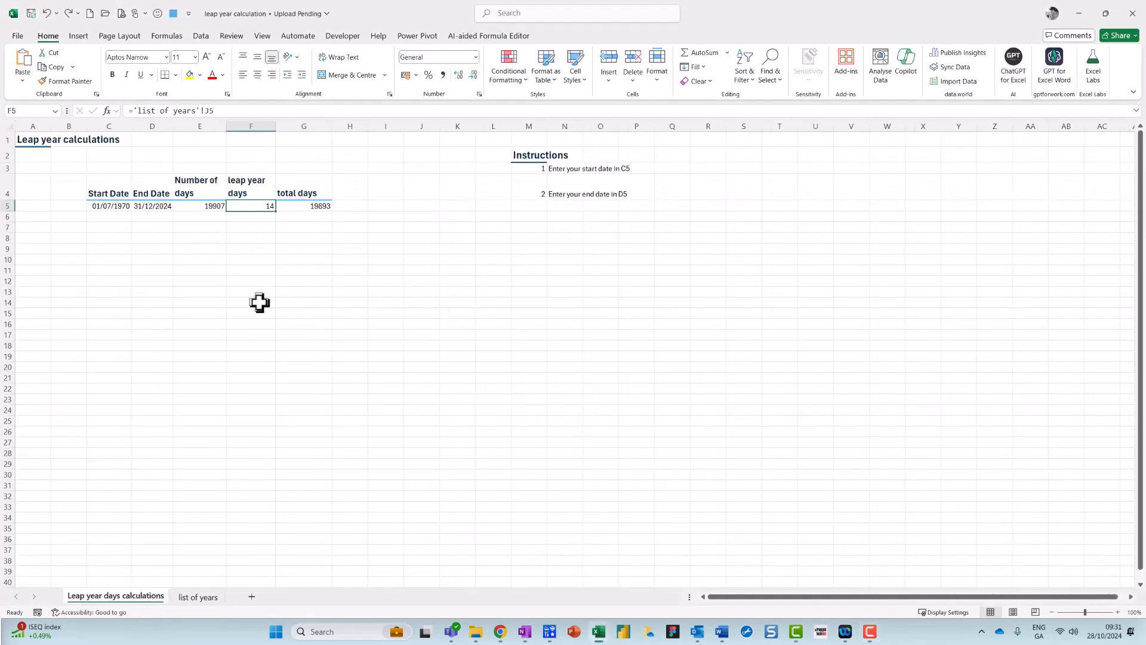
{"action": "left_click", "coordinate": [1117, 611]}
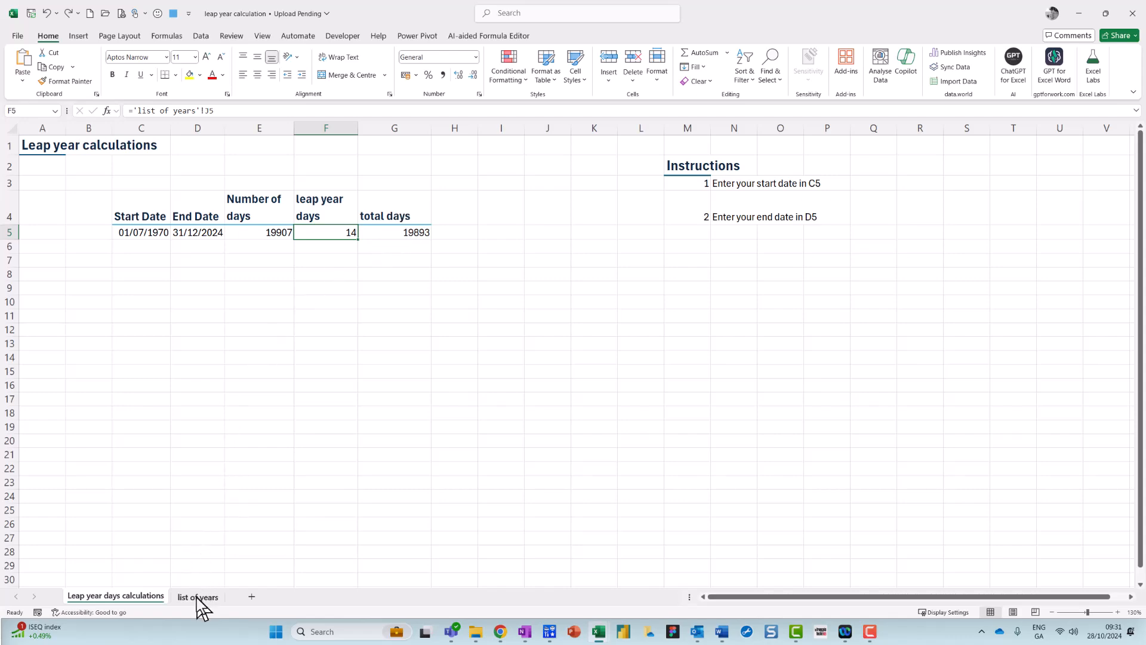
Inspect the IF/OR/MOD leap-year flag formulas for 1920 and 1921 on the list of years sheet.
{"action": "left_click", "coordinate": [197, 597]}
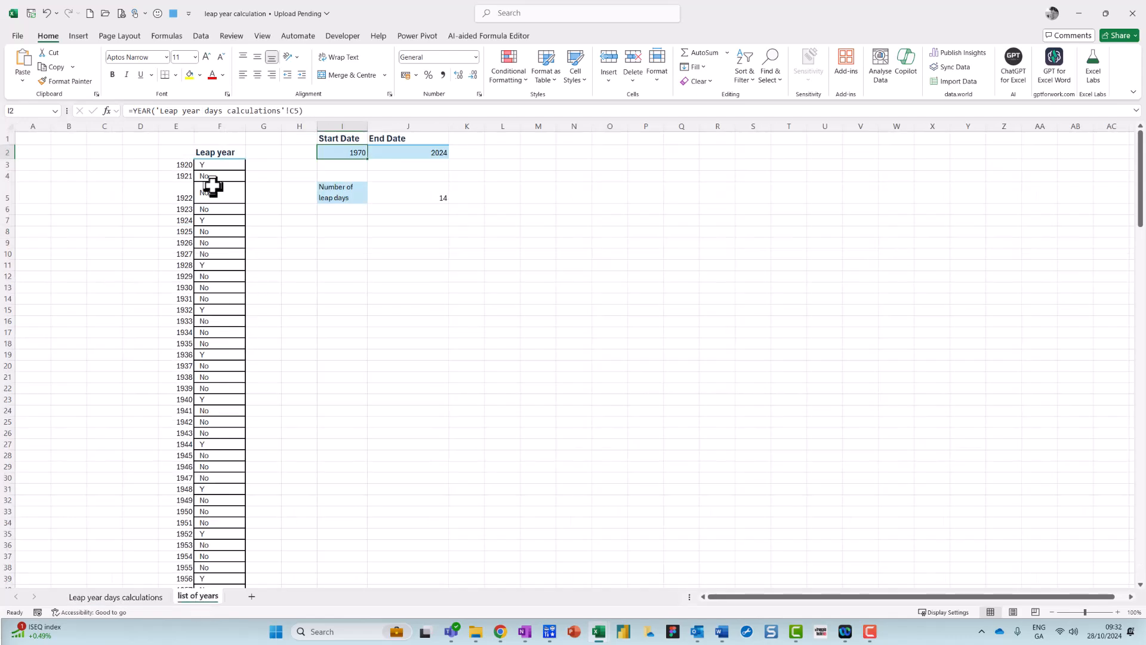
{"action": "left_click", "coordinate": [175, 165]}
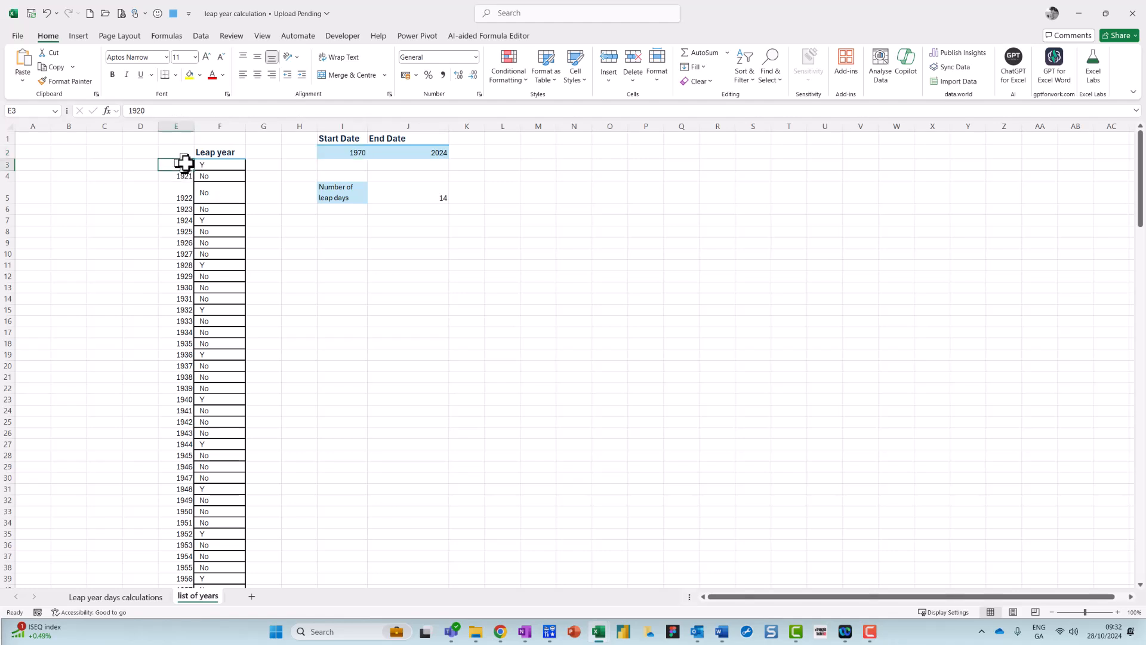
{"action": "left_click", "coordinate": [219, 164]}
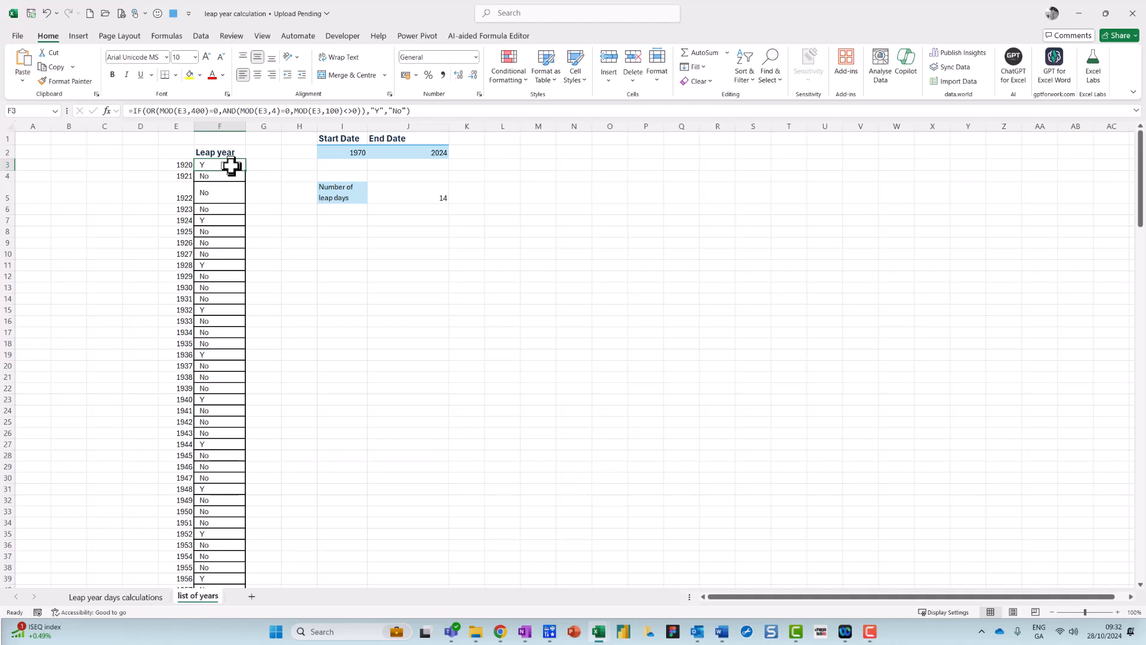
{"action": "mouse_move", "coordinate": [248, 177]}
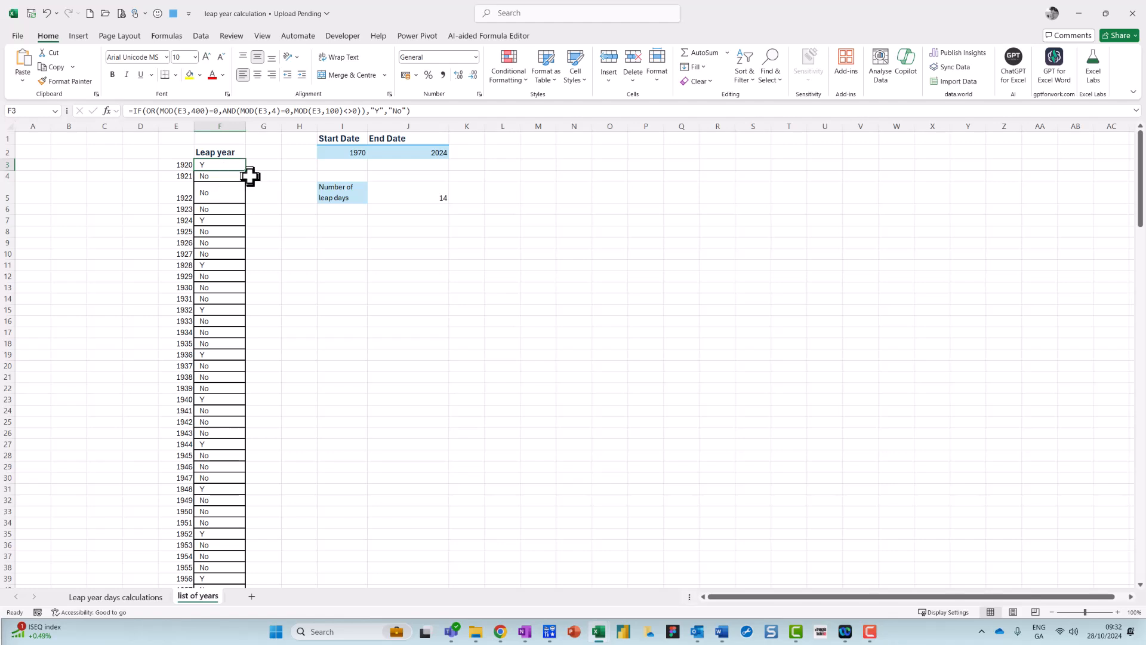
{"action": "mouse_move", "coordinate": [258, 176]}
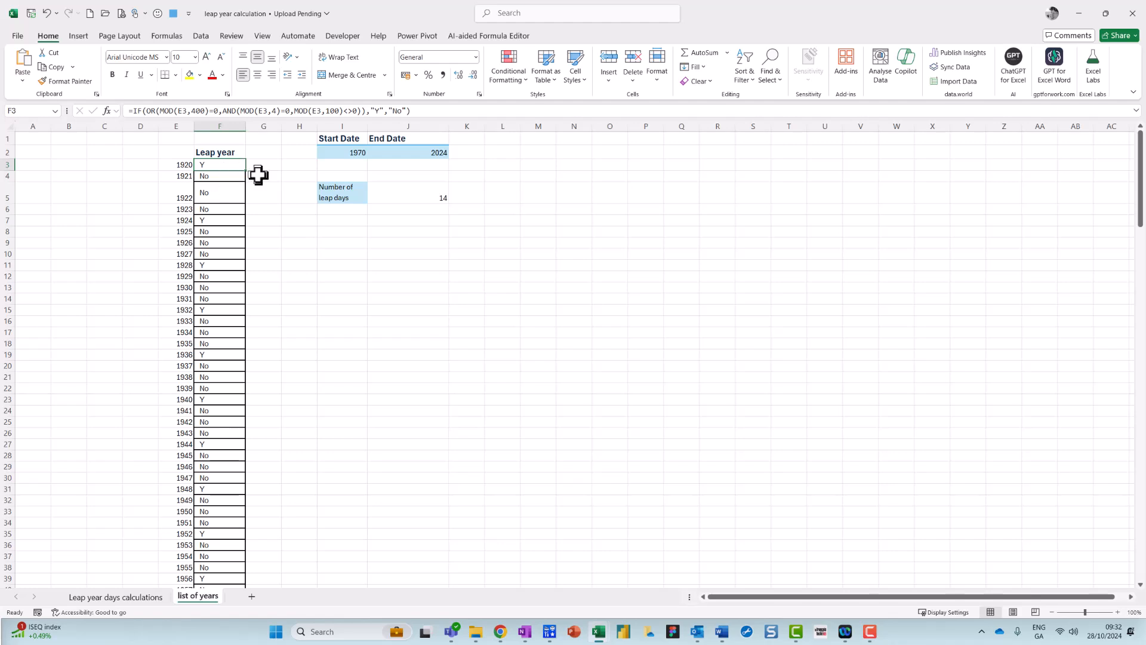
{"action": "mouse_move", "coordinate": [257, 175]}
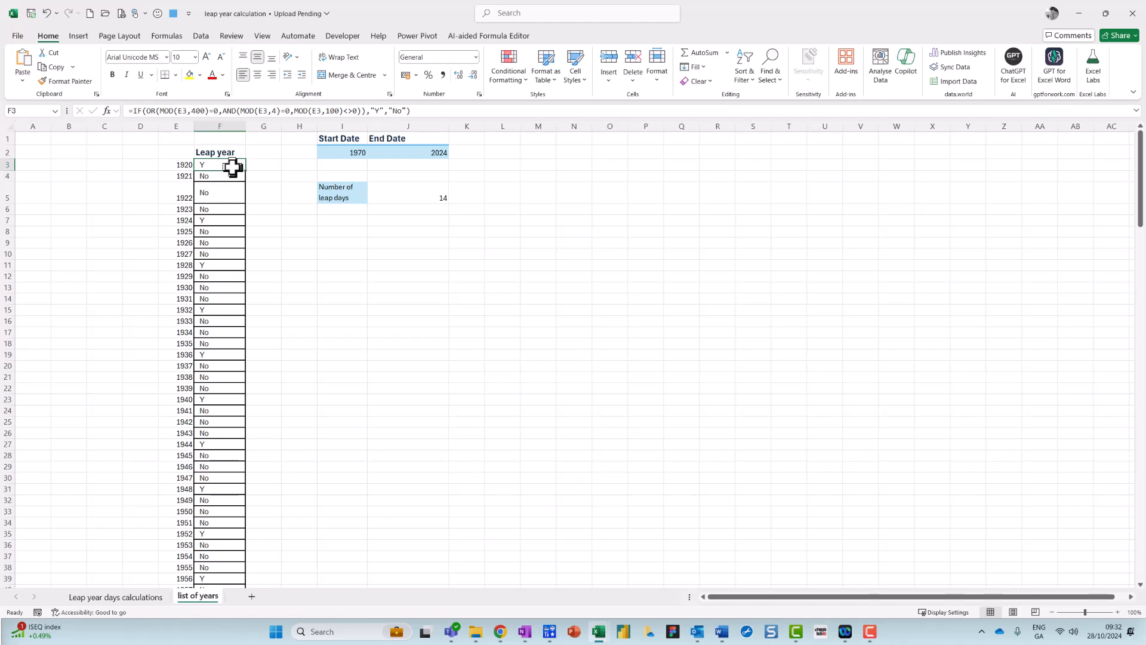
{"action": "left_click", "coordinate": [220, 192]}
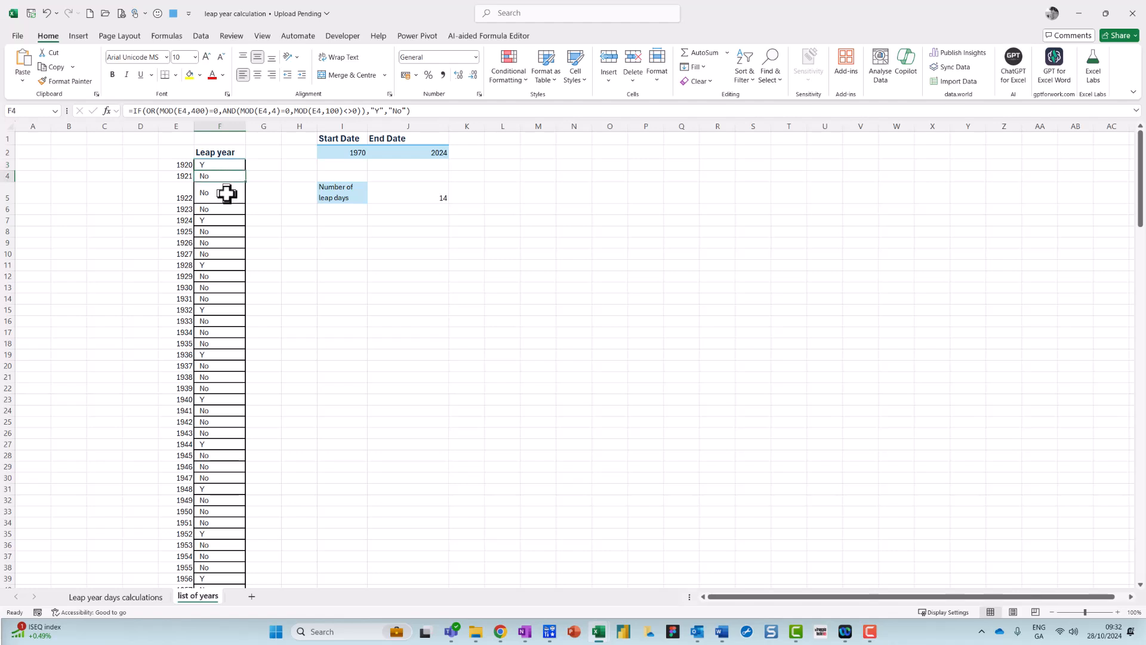
{"action": "left_click", "coordinate": [220, 164]}
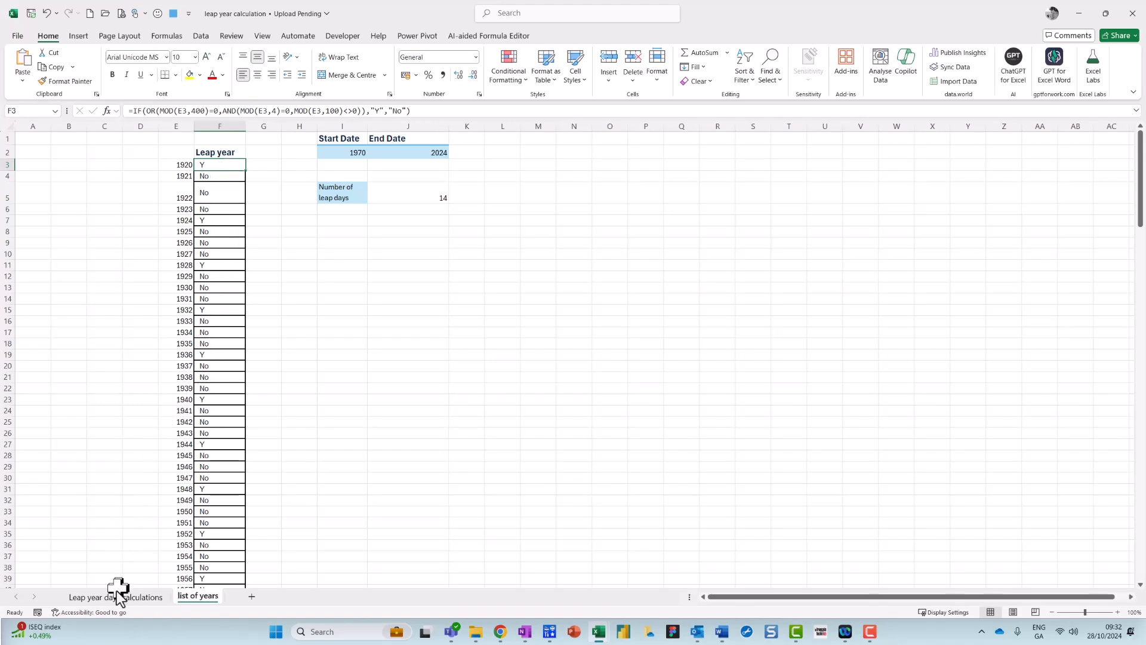
Review the start date C5, end date D5 and linked leap days F5, then return to the year list.
{"action": "left_click", "coordinate": [115, 597]}
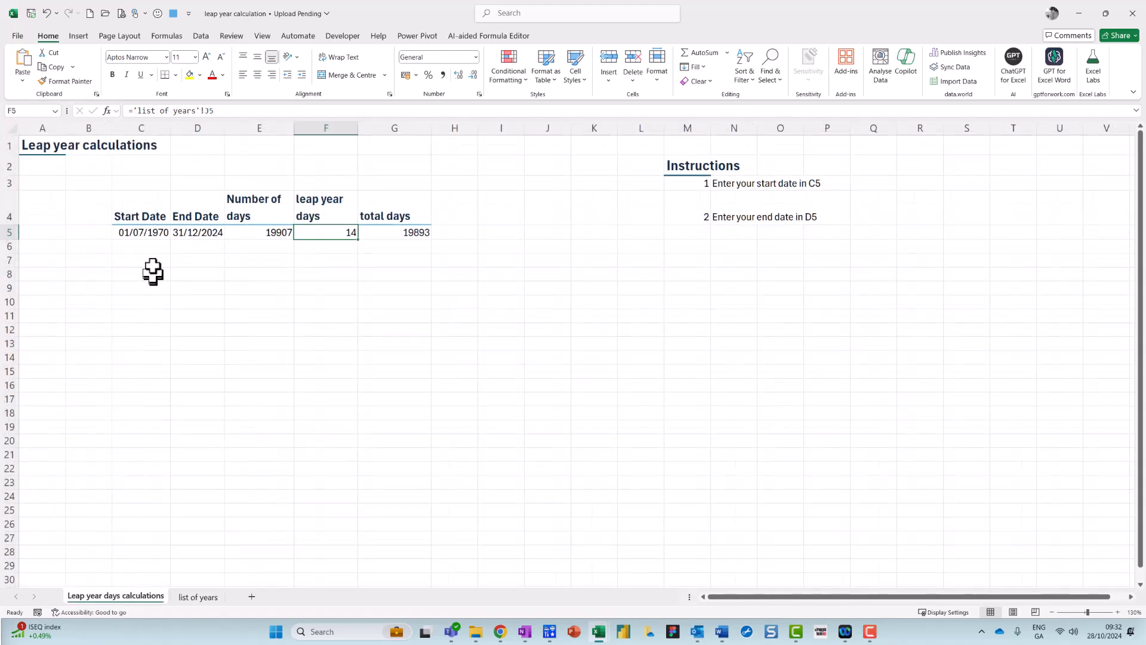
{"action": "left_click", "coordinate": [141, 232]}
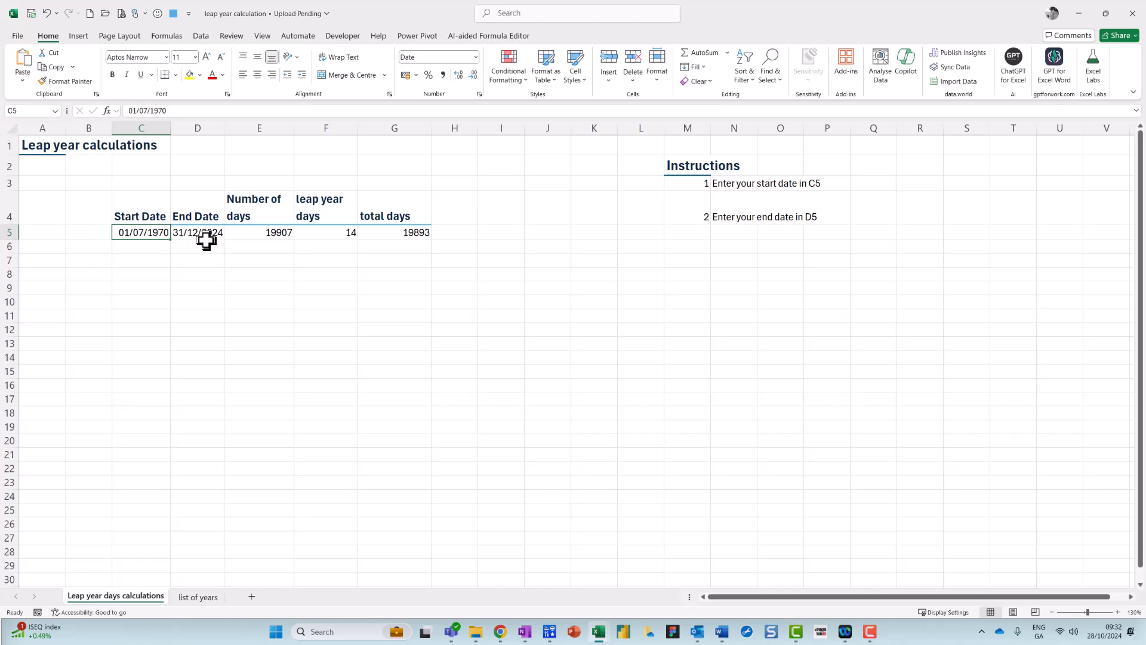
{"action": "left_click", "coordinate": [197, 231]}
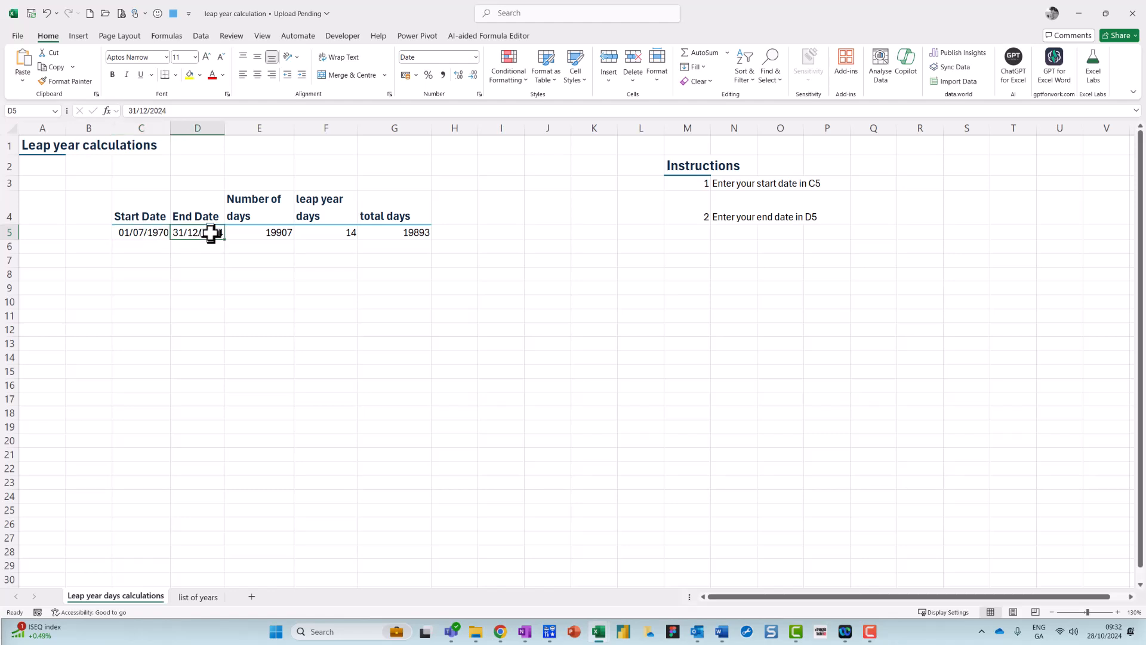
{"action": "left_click", "coordinate": [259, 231]}
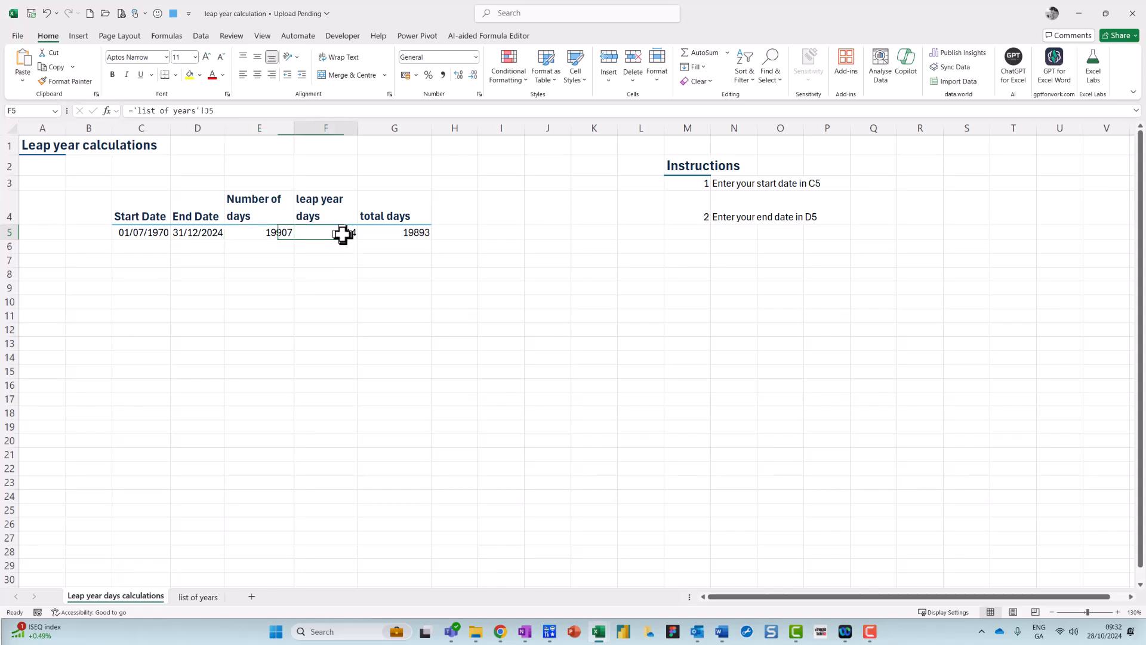
{"action": "left_click", "coordinate": [197, 597]}
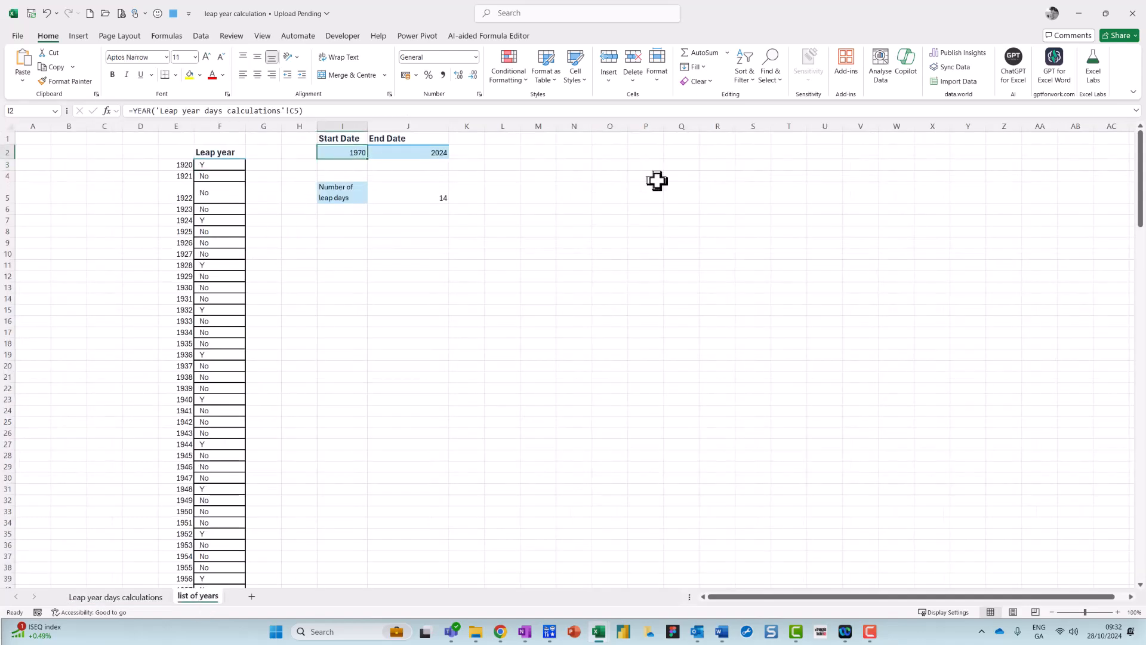
Make I2 the start year with =YEAR('Leap year days calculations'!C5), giving 1970.
{"action": "type", "text": "=year("}
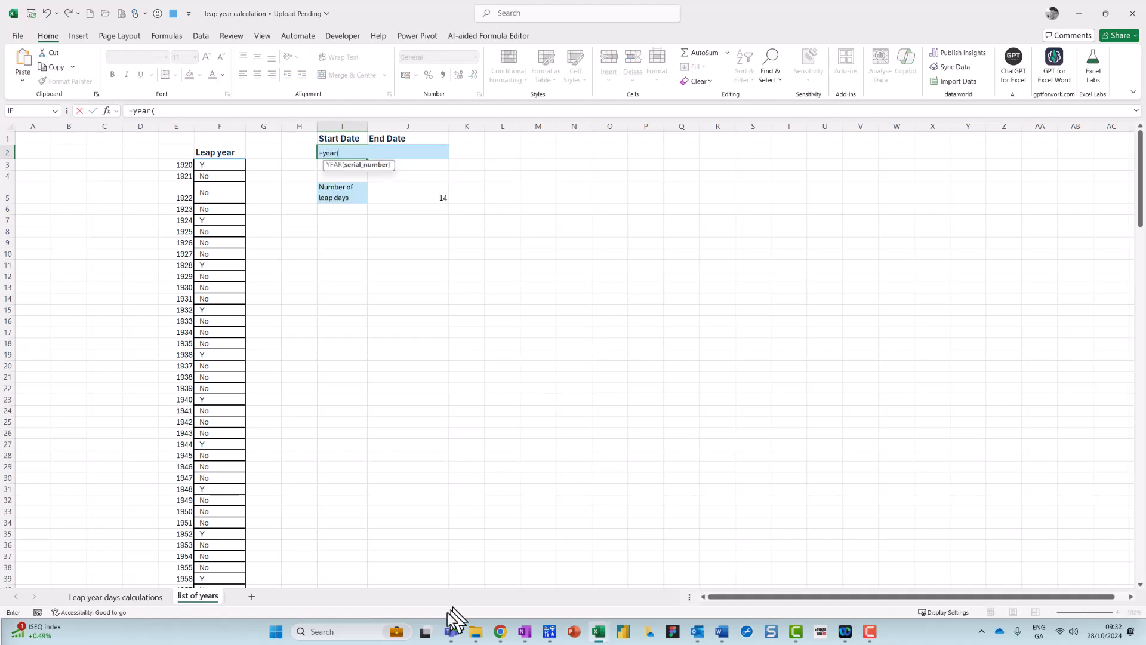
{"action": "left_click", "coordinate": [115, 595]}
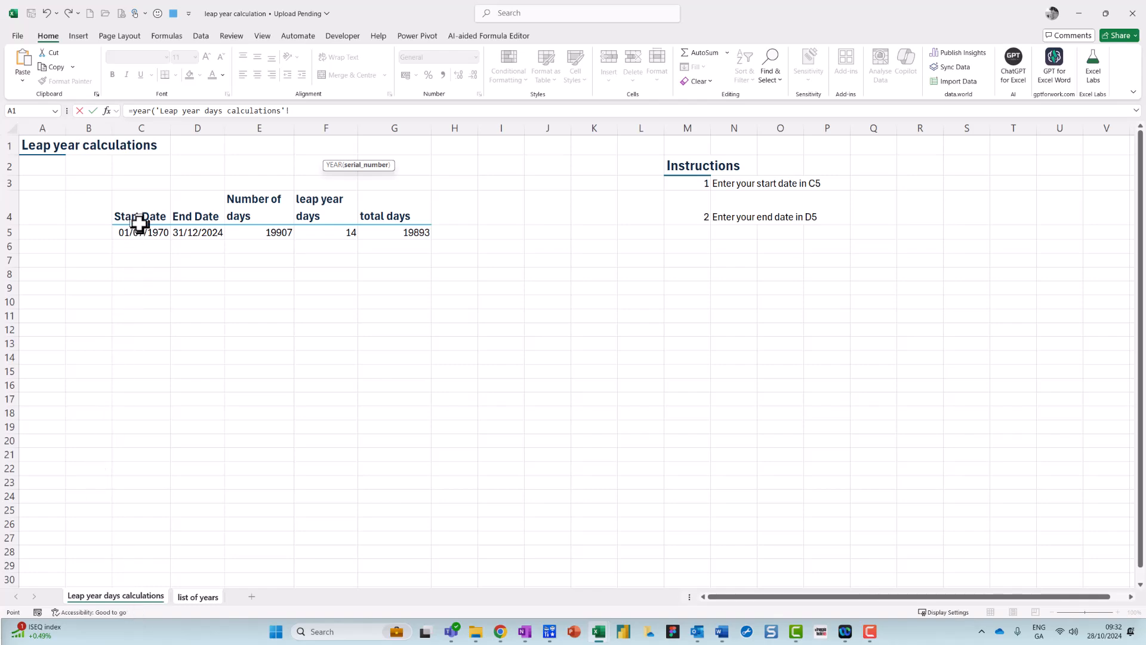
{"action": "left_click", "coordinate": [141, 233]}
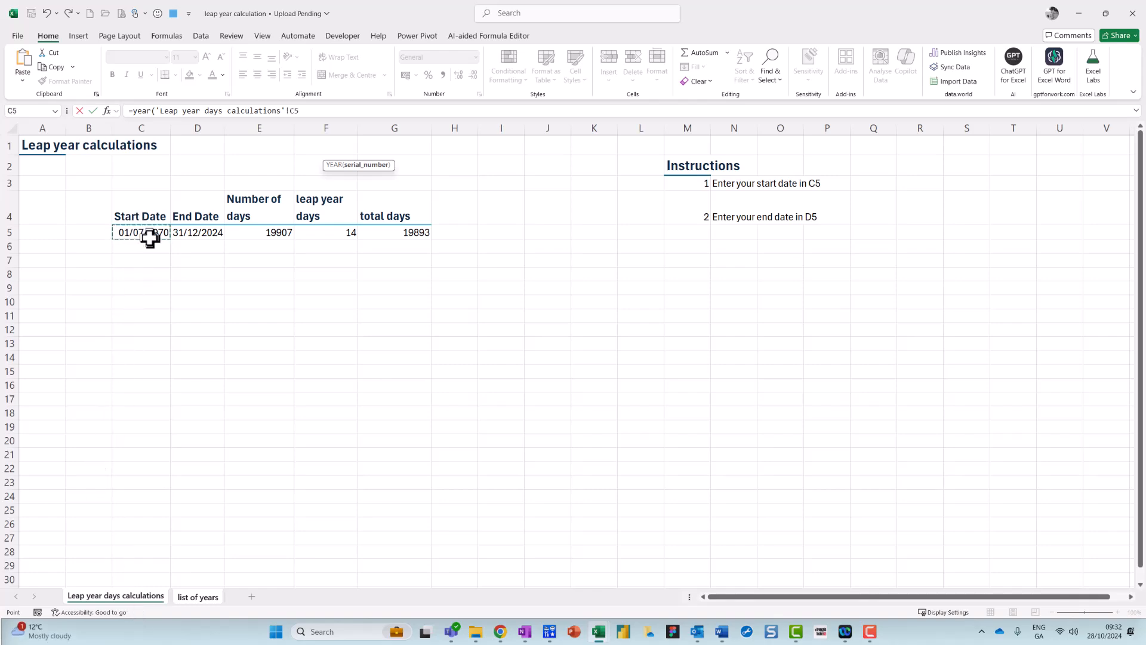
{"action": "left_click", "coordinate": [197, 597]}
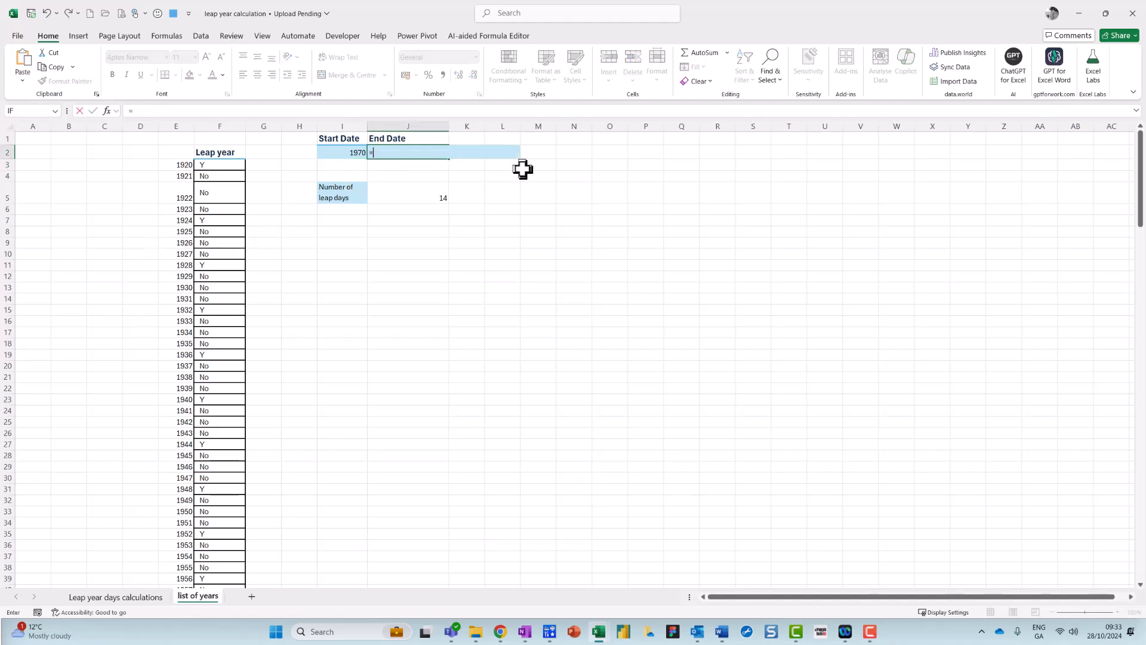
Make J2 the end year with =YEAR('Leap year days calculations'!D5), giving 2024.
{"action": "type", "text": "year("}
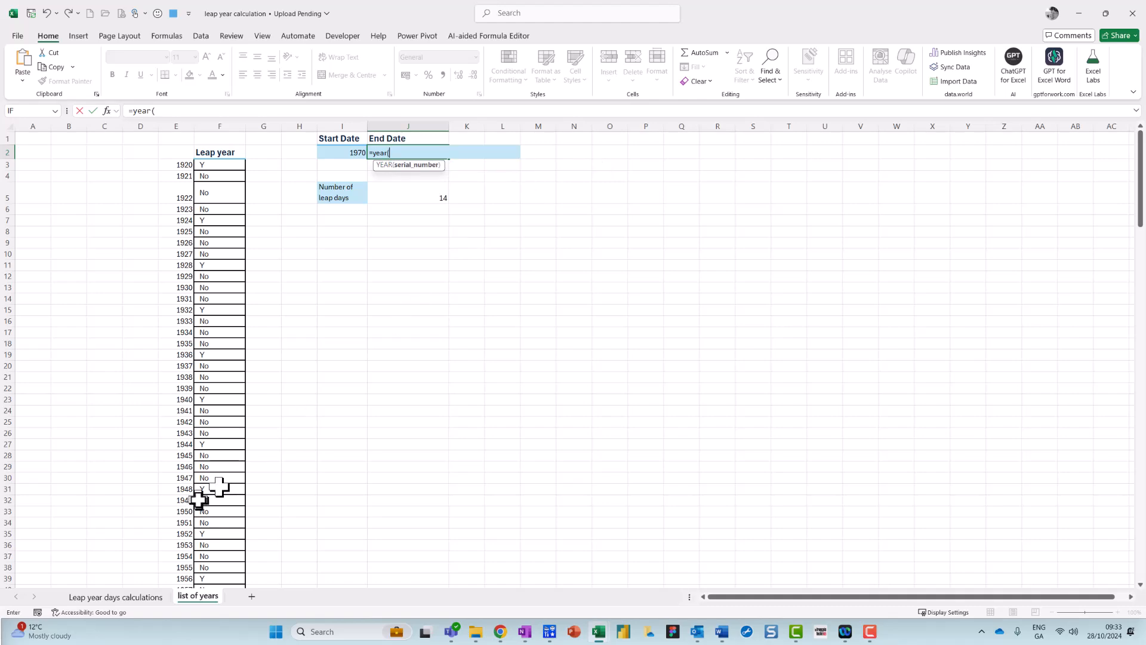
{"action": "left_click", "coordinate": [115, 597]}
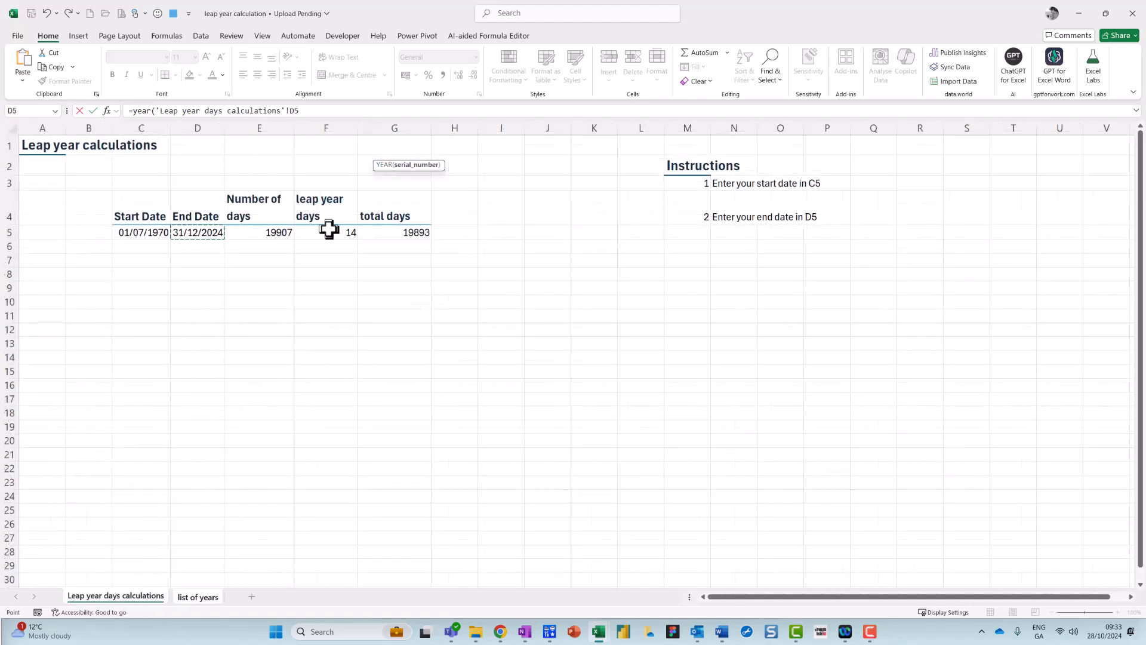
{"action": "left_click", "coordinate": [197, 596]}
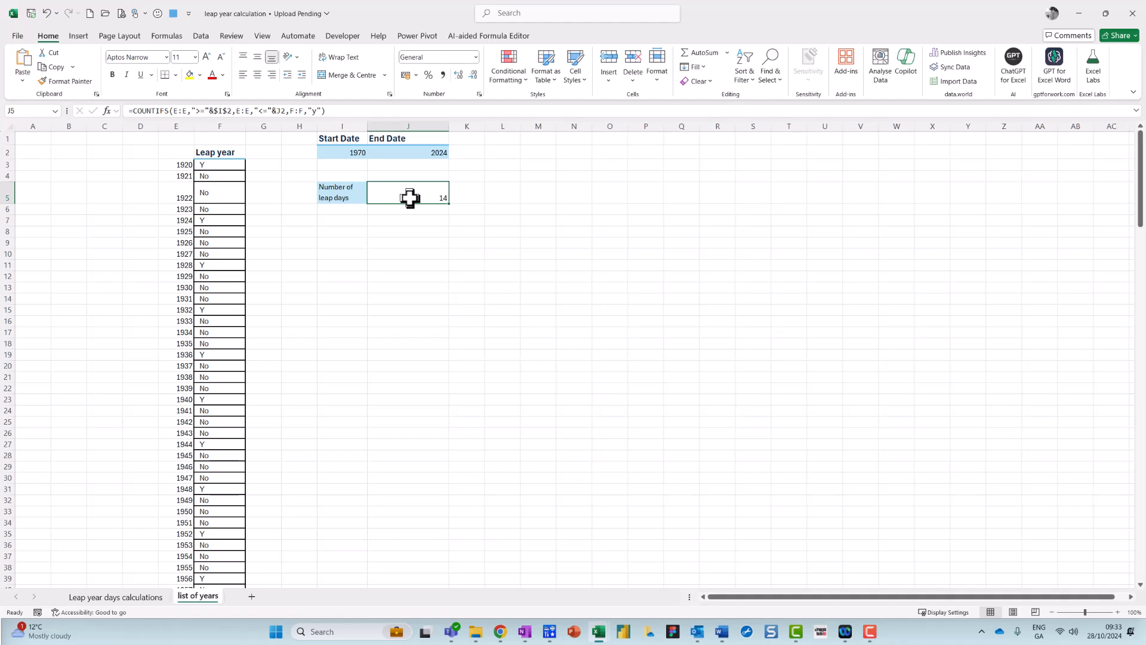
Delete the existing COUNTIFS leap-days count in J5 and begin inserting a new function.
{"action": "key", "text": "Delete"}
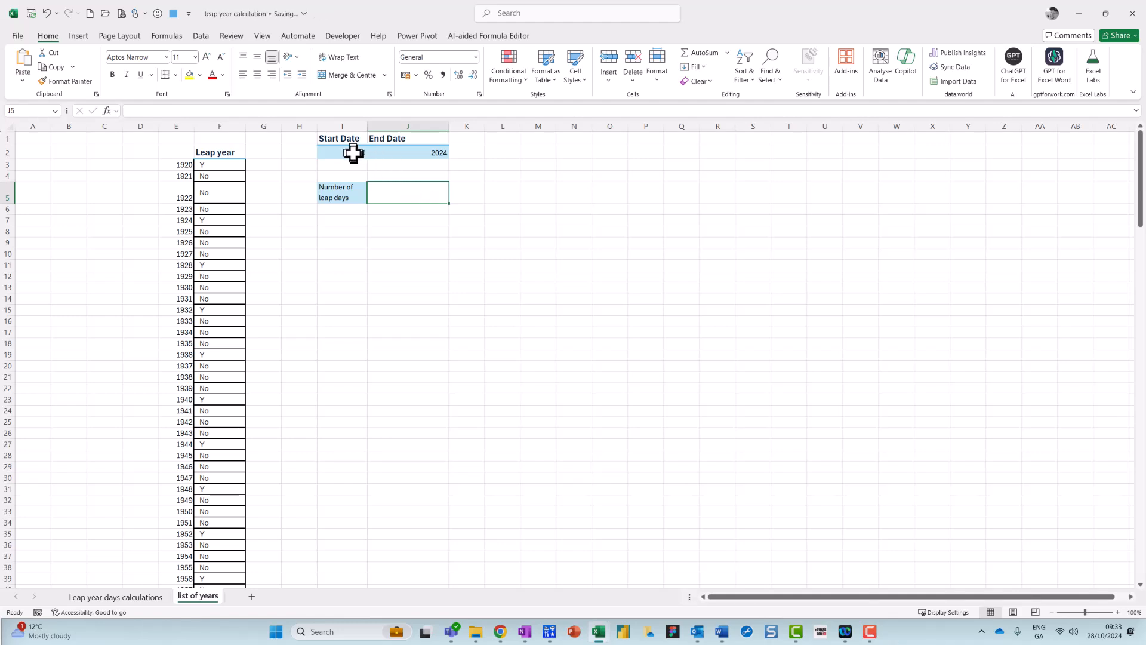
{"action": "type", "text": "1970"}
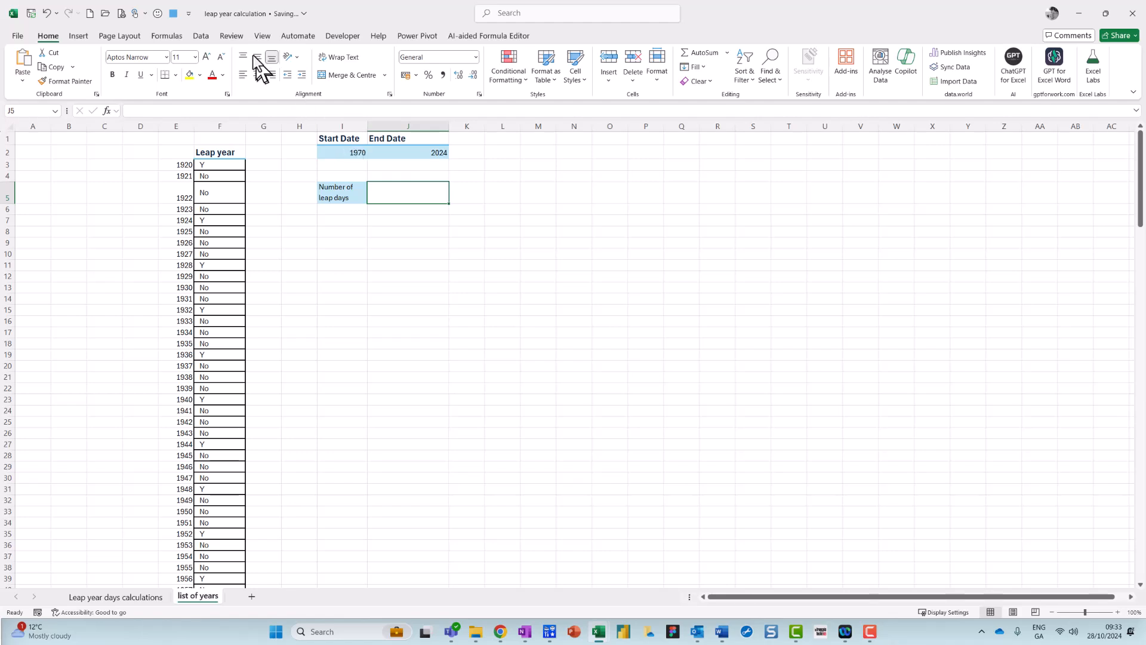
{"action": "left_click", "coordinate": [167, 36]}
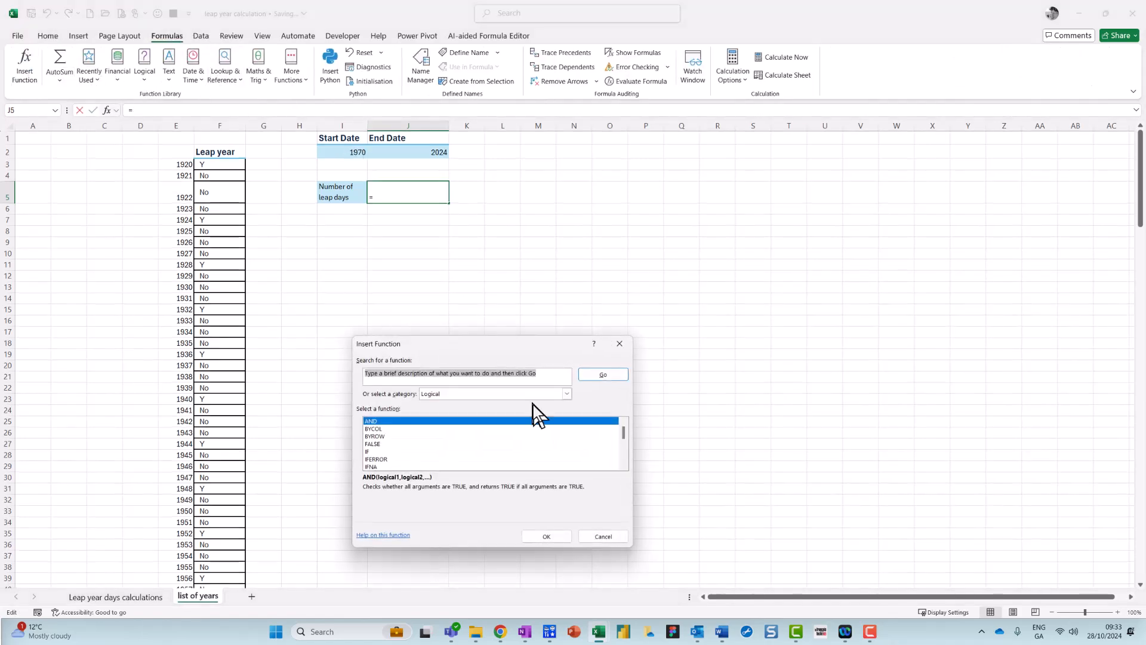
Search Insert Function for countifs and choose COUNTIFS for the leap-days cell.
{"action": "type", "text": "countifs"}
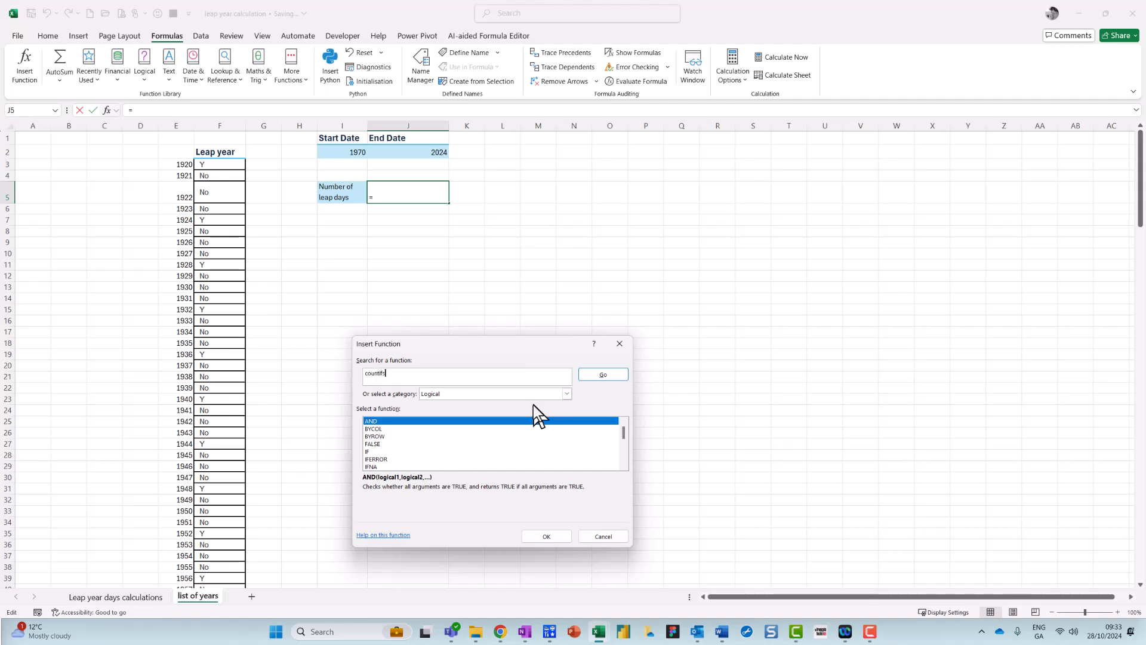
{"action": "left_click", "coordinate": [602, 374]}
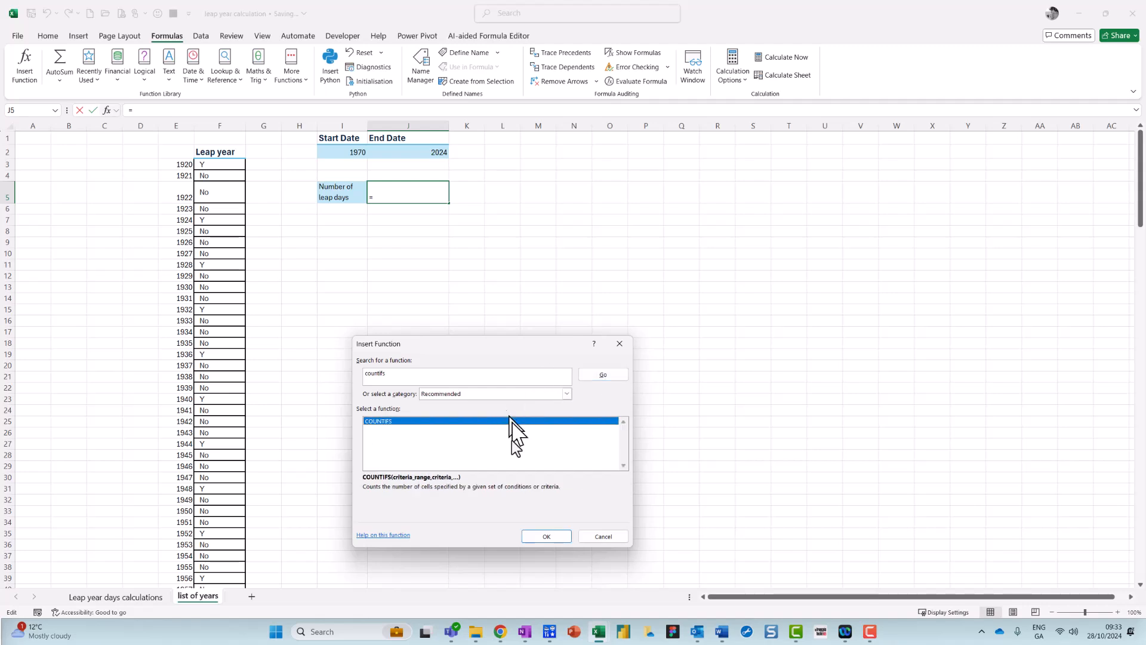
{"action": "left_click", "coordinate": [546, 536]}
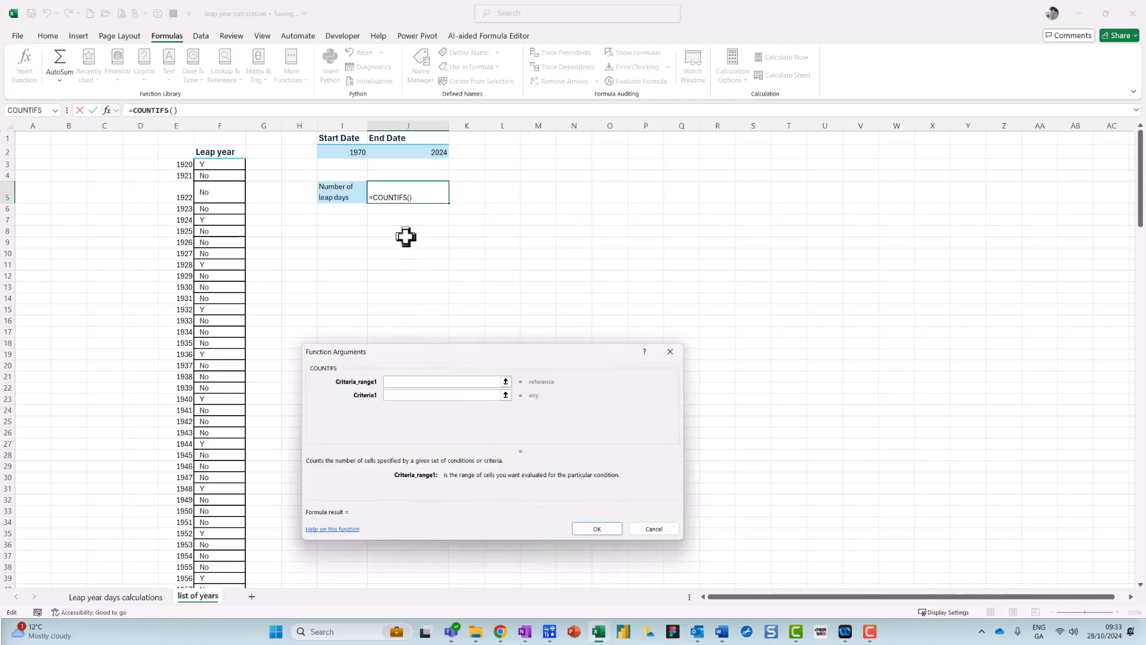
{"action": "mouse_move", "coordinate": [223, 140]}
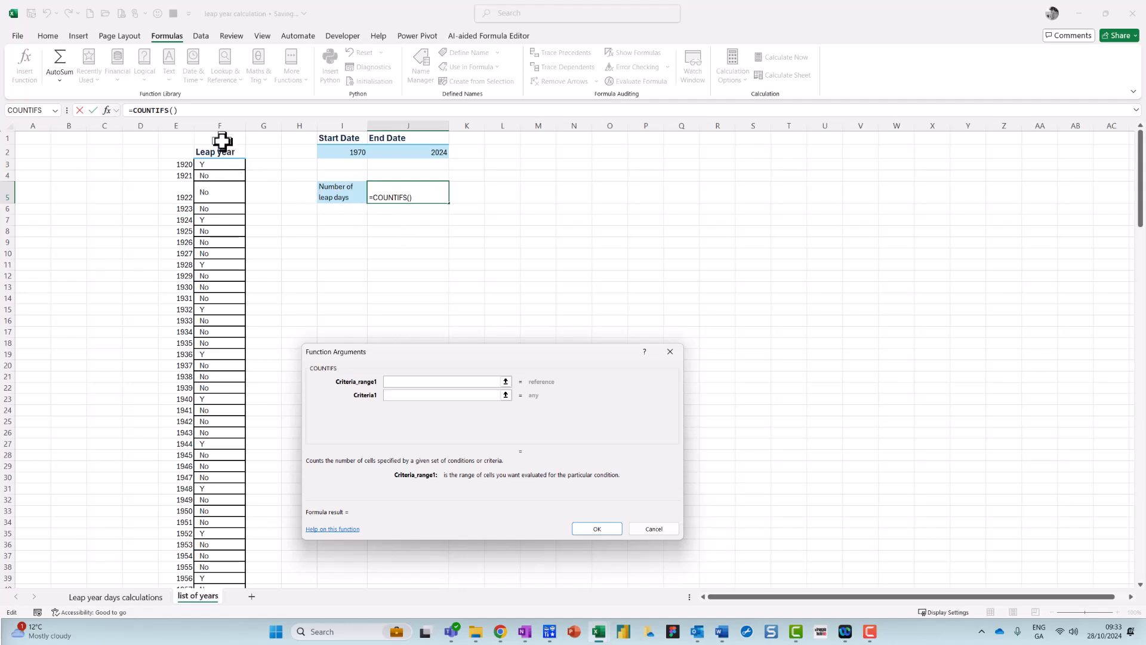
Set COUNTIFS criteria E:E ">="&I2 and E:E "<="&J2 for the year range.
{"action": "left_click", "coordinate": [219, 125]}
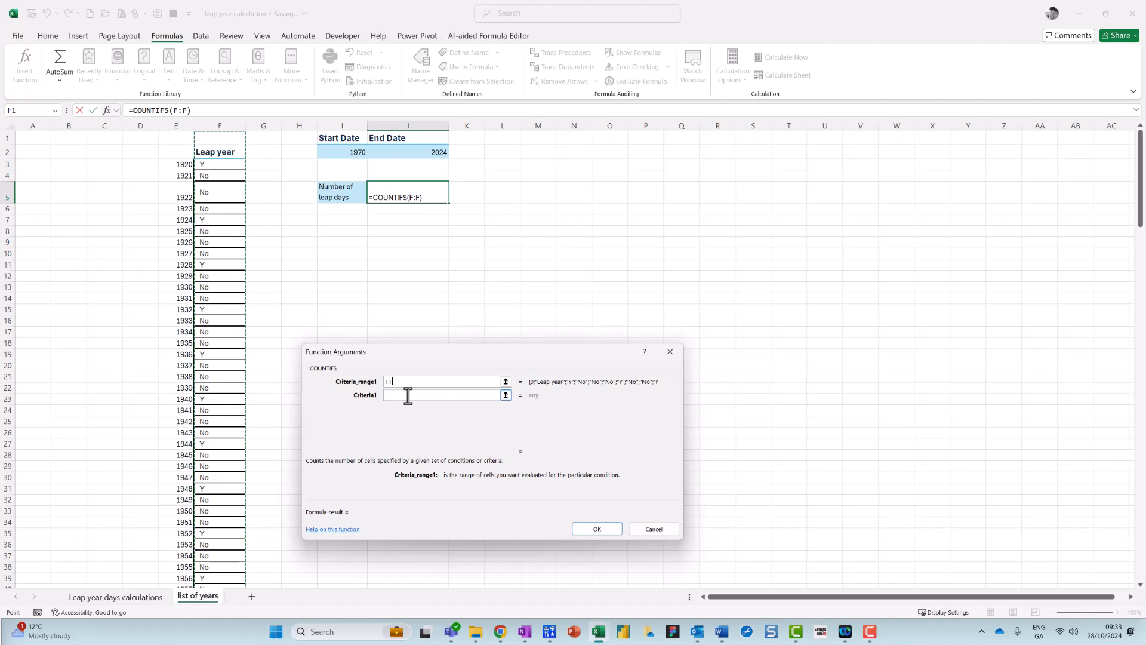
{"action": "type", "text": "\""}
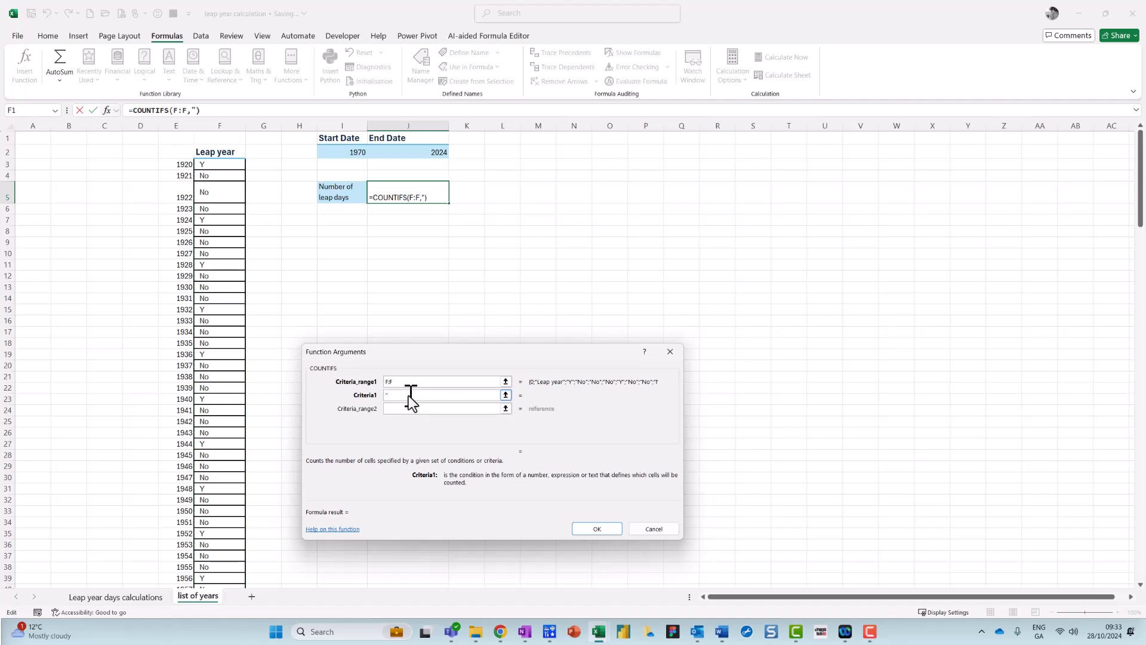
{"action": "type", "text": ">=\"&"}
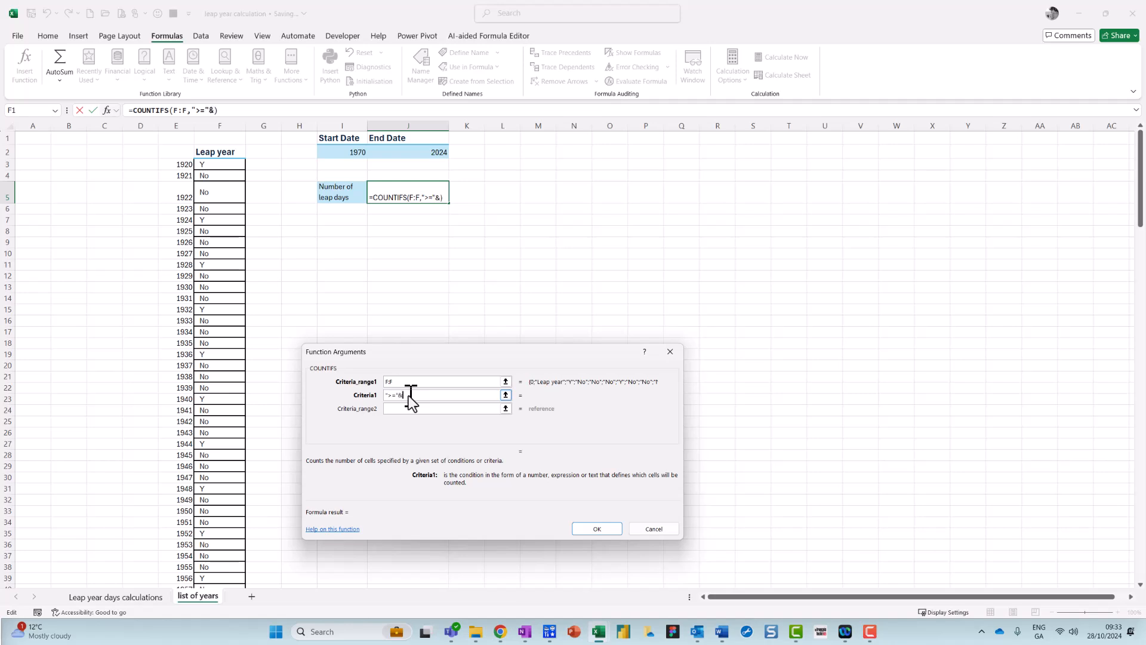
{"action": "left_click", "coordinate": [357, 151]}
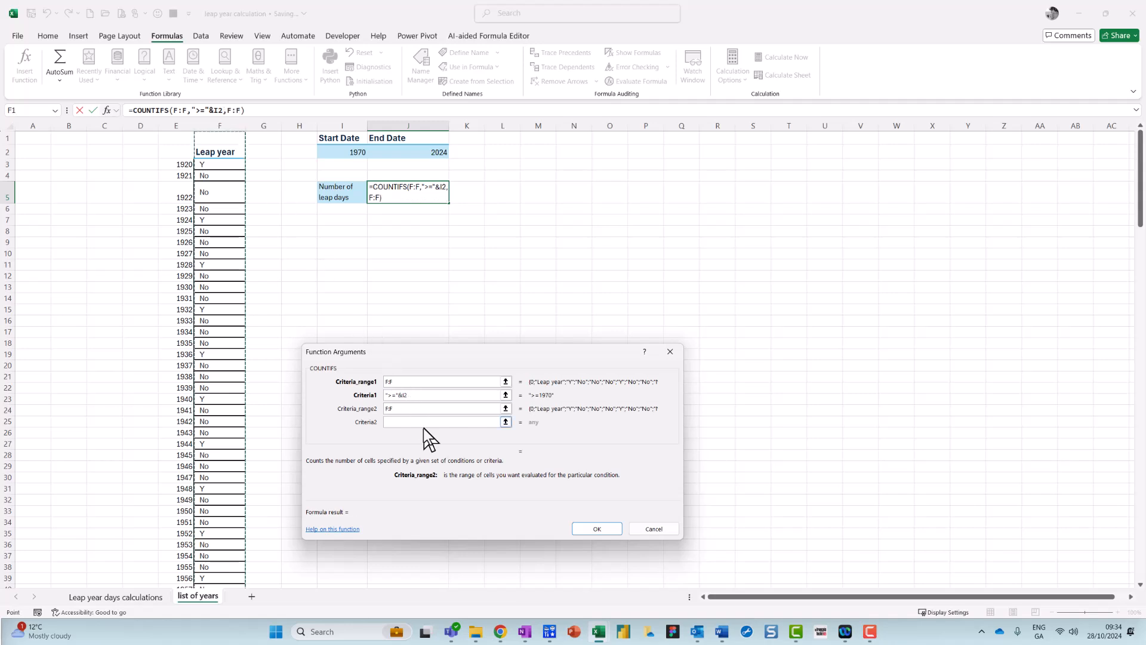
{"action": "left_click", "coordinate": [442, 421]}
{"action": "type", "text": "\"<="}
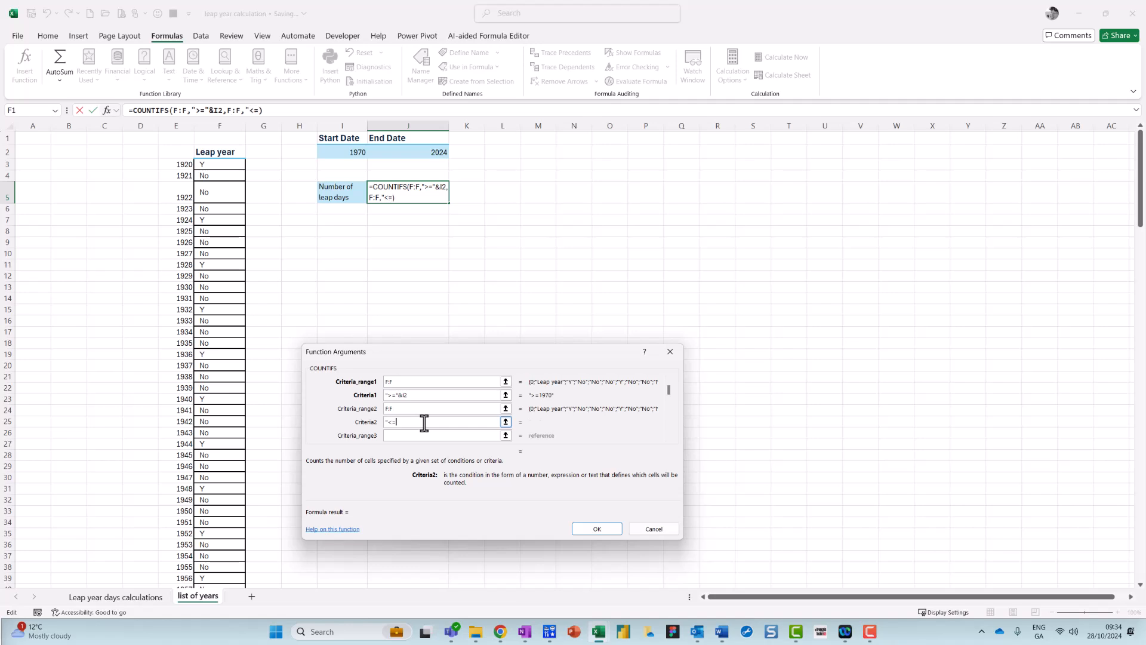
{"action": "type", "text": "&"}
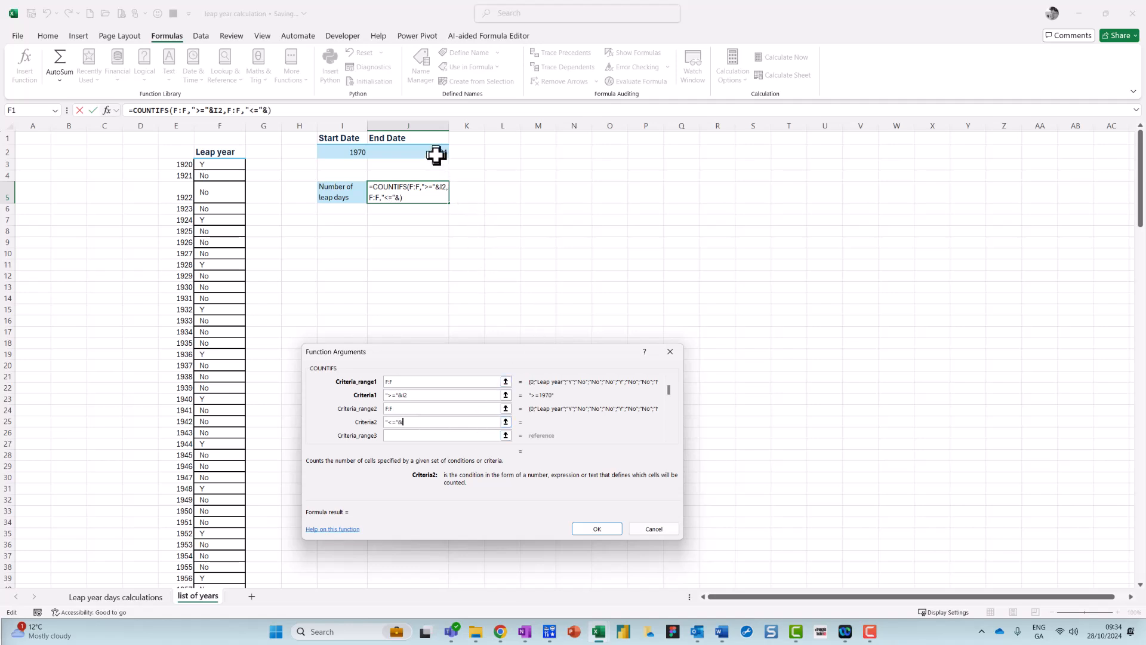
{"action": "left_click", "coordinate": [408, 151]}
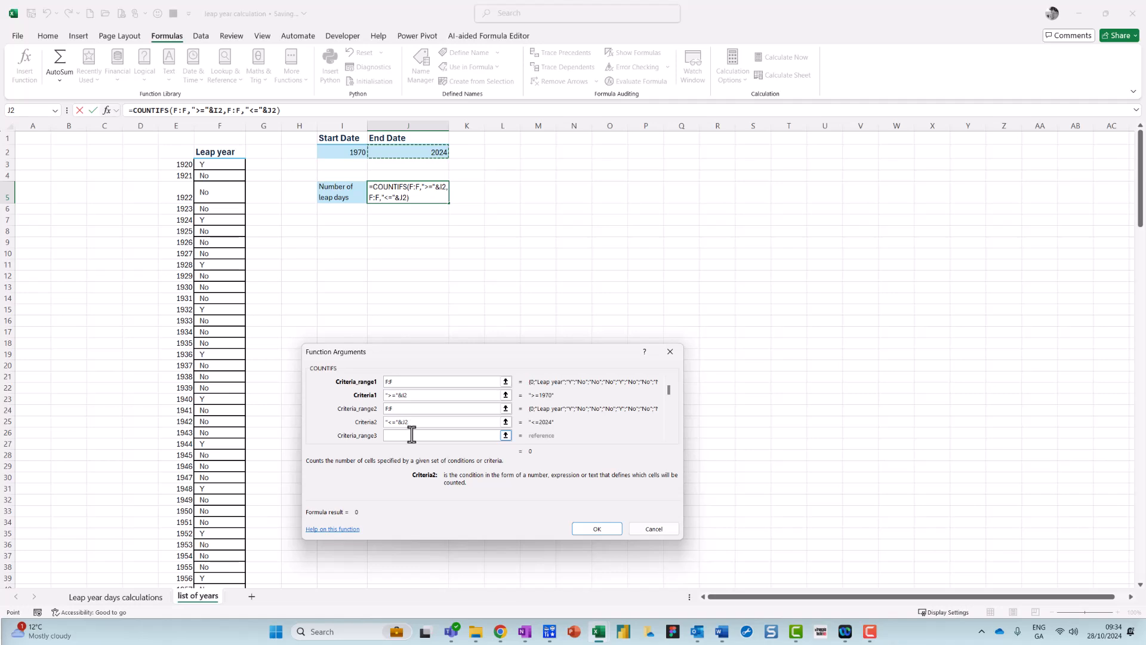
Add the third criteria F:F equals "Y" and confirm, returning 14 leap years.
{"action": "left_click", "coordinate": [442, 380]}
{"action": "type", "text": "E:E"}
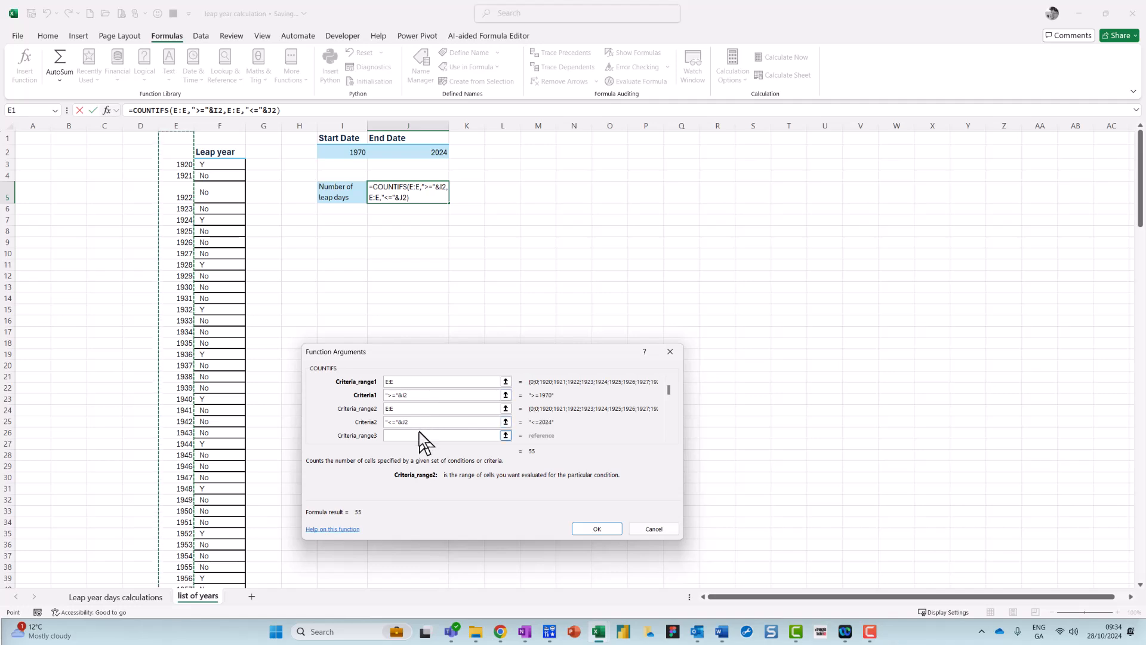
{"action": "left_click", "coordinate": [444, 435]}
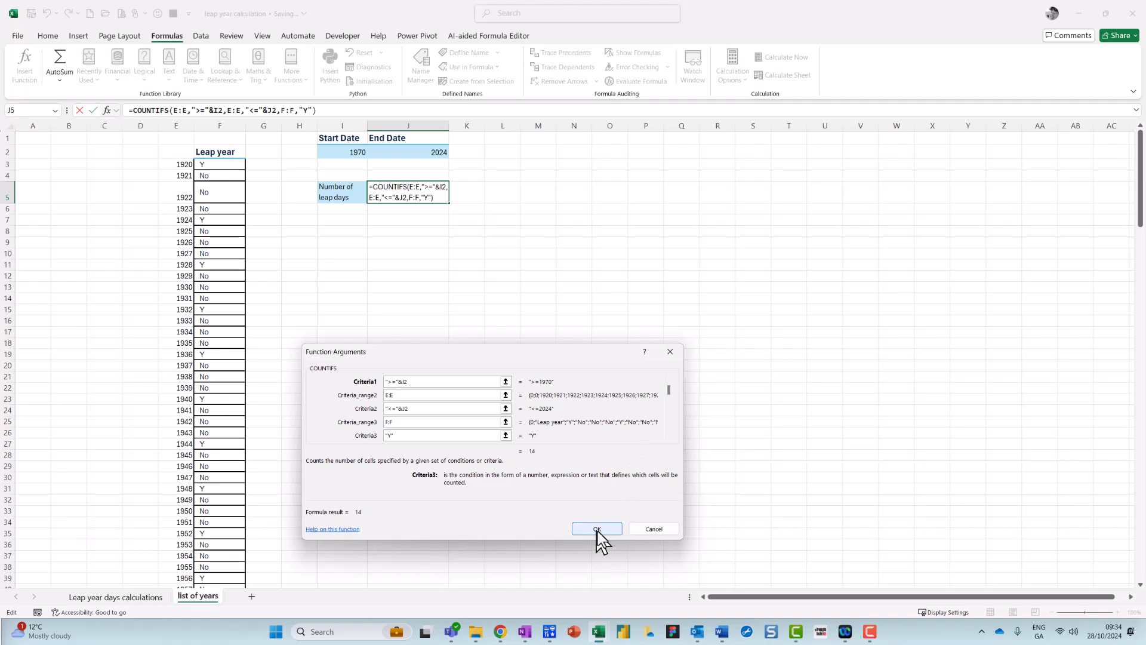
{"action": "left_click", "coordinate": [597, 528]}
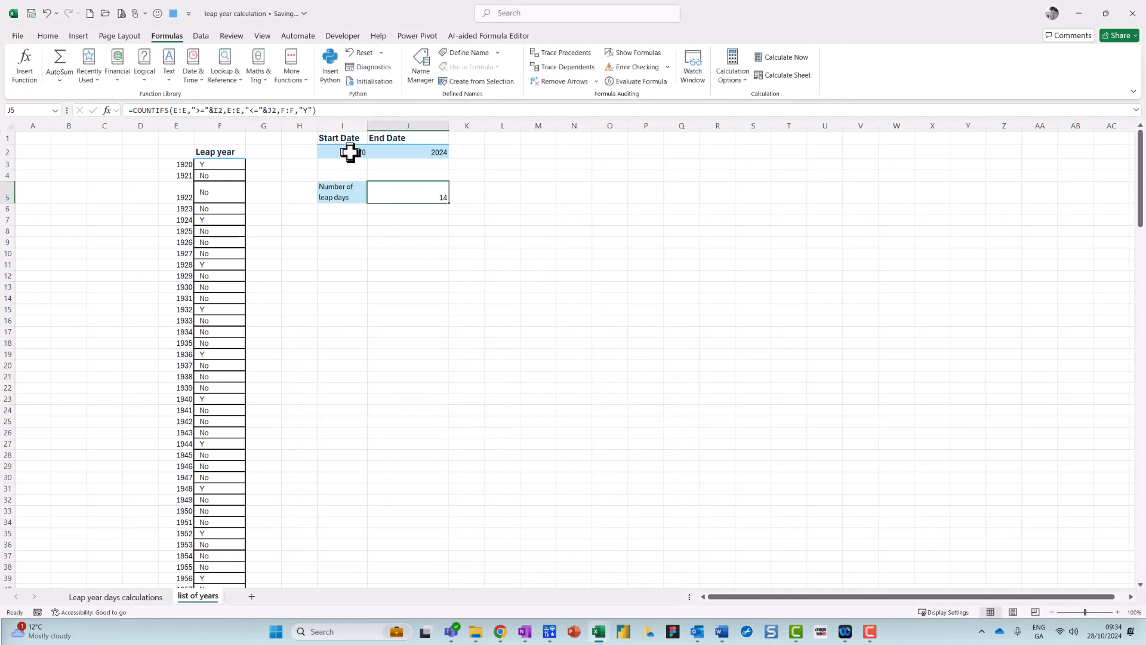
Test with start year 1920 and end year 1930, so the count shows 3.
{"action": "left_click", "coordinate": [341, 151]}
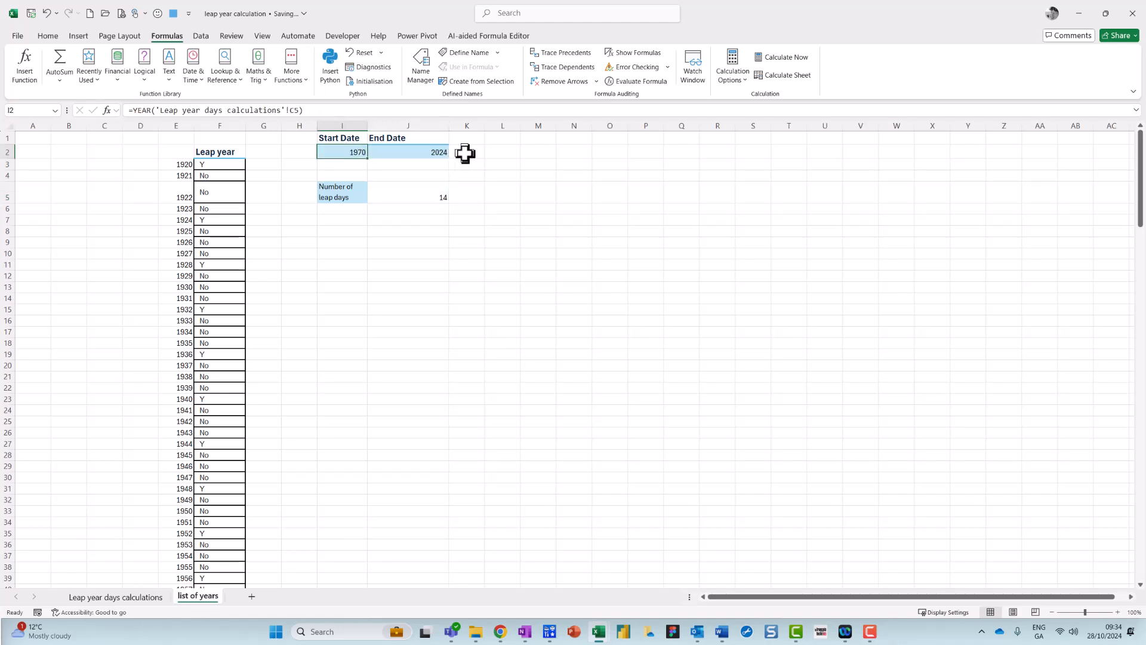
{"action": "type", "text": "1920"}
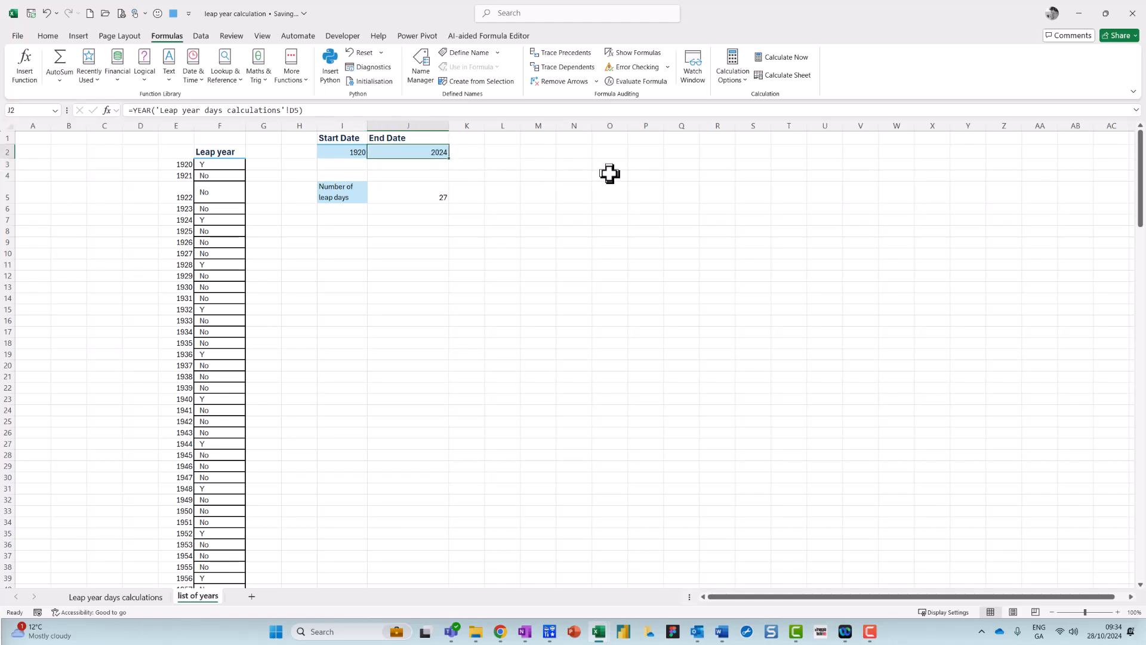
{"action": "type", "text": "1930"}
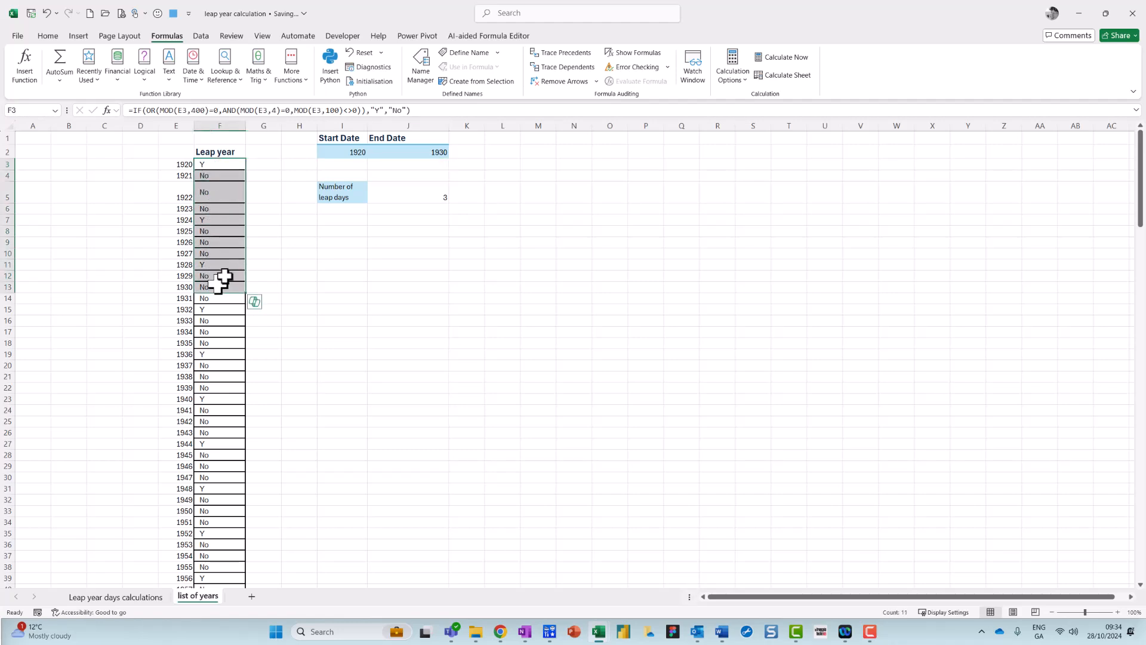
Highlight flag cells equal to "y" in red via conditional formatting, marking 1920, 1924 and 1928.
{"action": "left_click", "coordinate": [47, 35]}
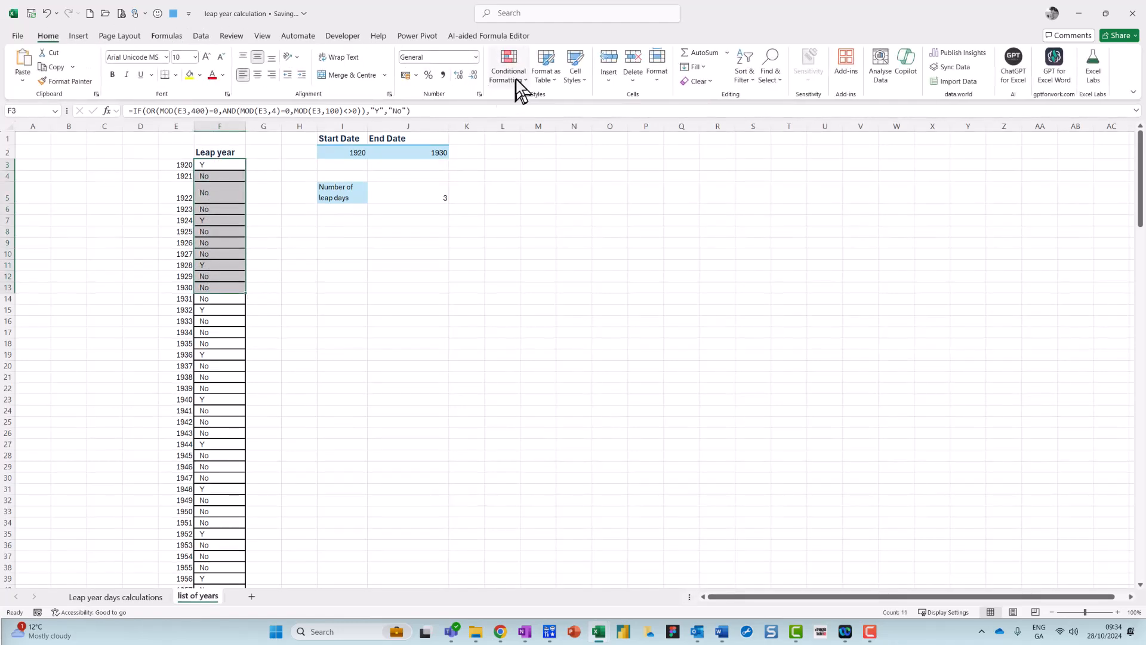
{"action": "left_click", "coordinate": [507, 64]}
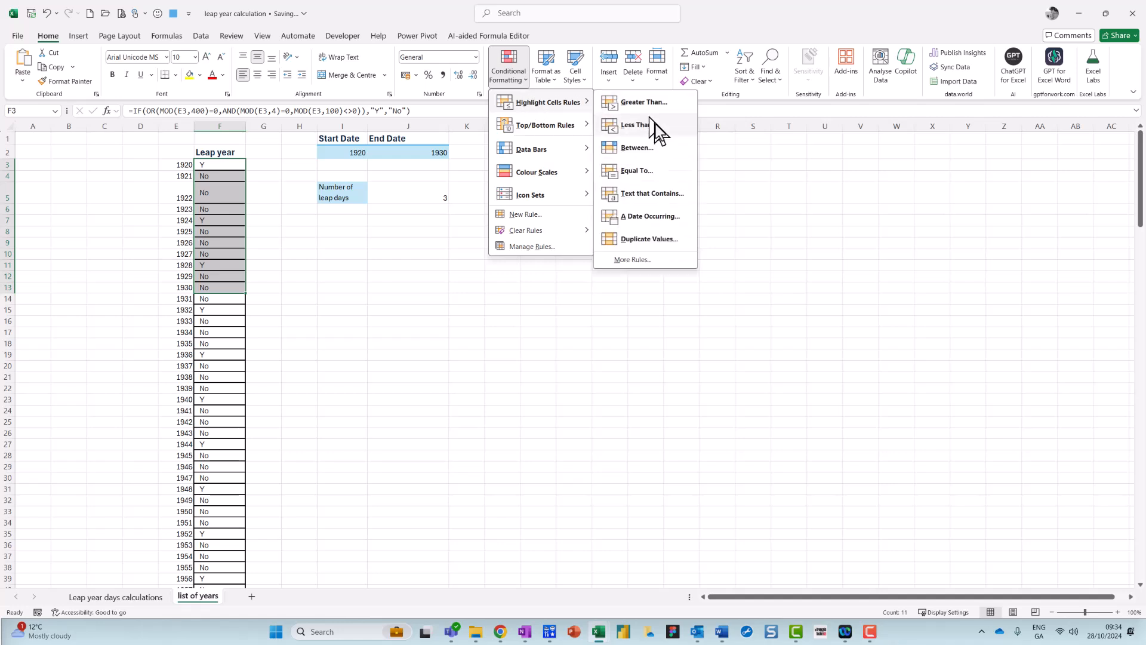
{"action": "left_click", "coordinate": [636, 170]}
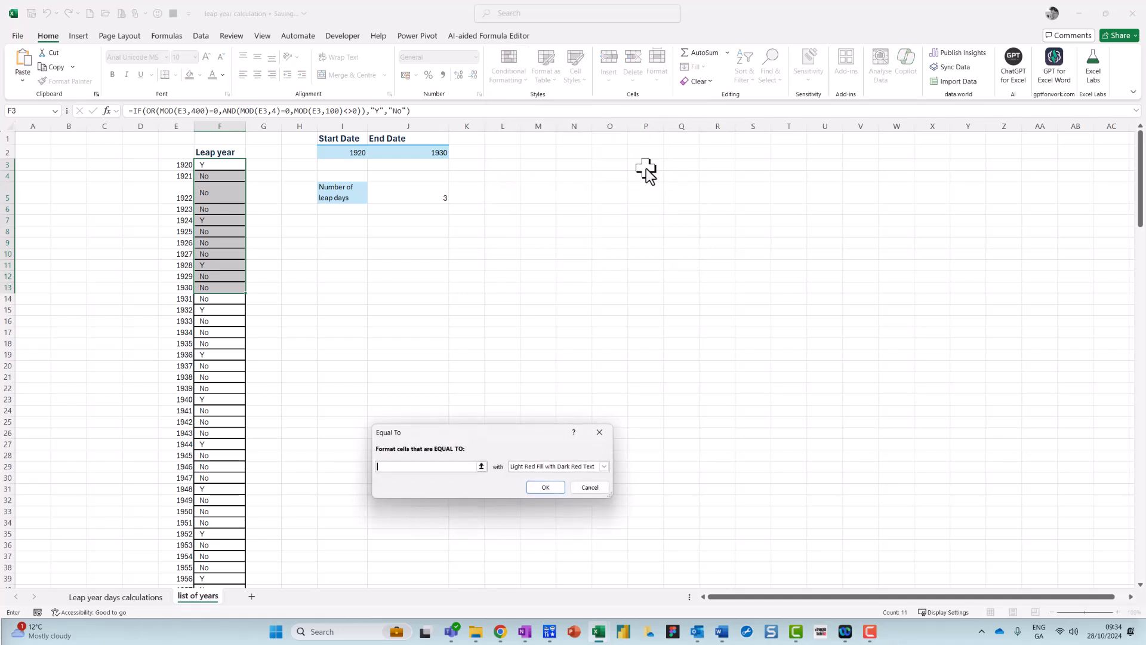
{"action": "type", "text": "y"}
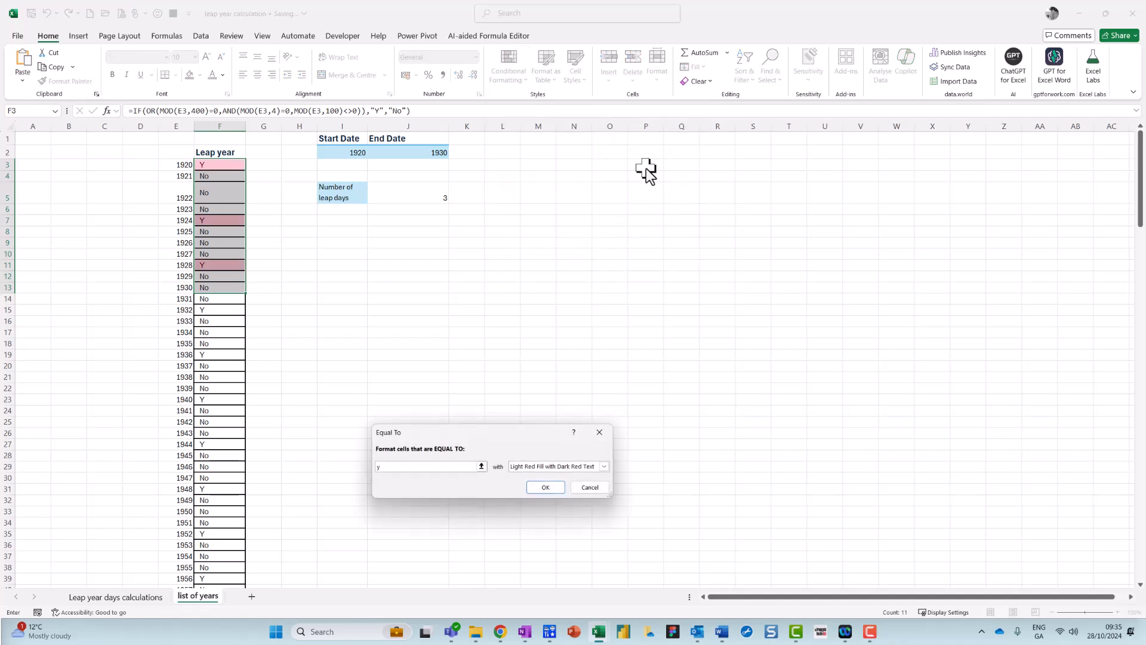
{"action": "left_click", "coordinate": [544, 487]}
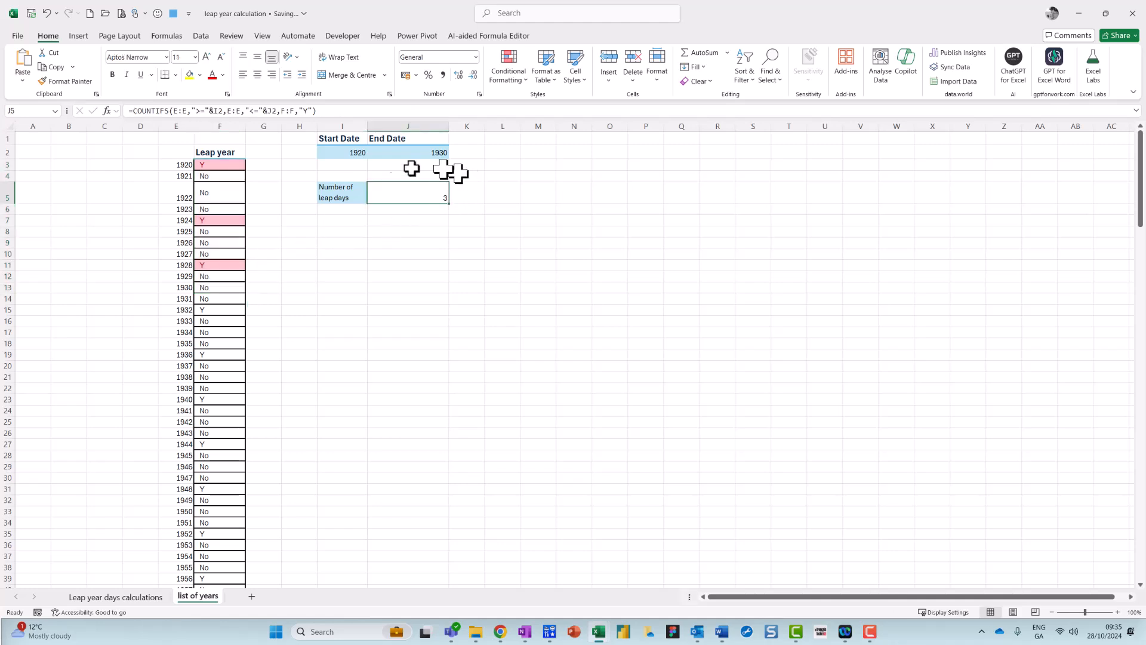
{"action": "left_click", "coordinate": [342, 151]}
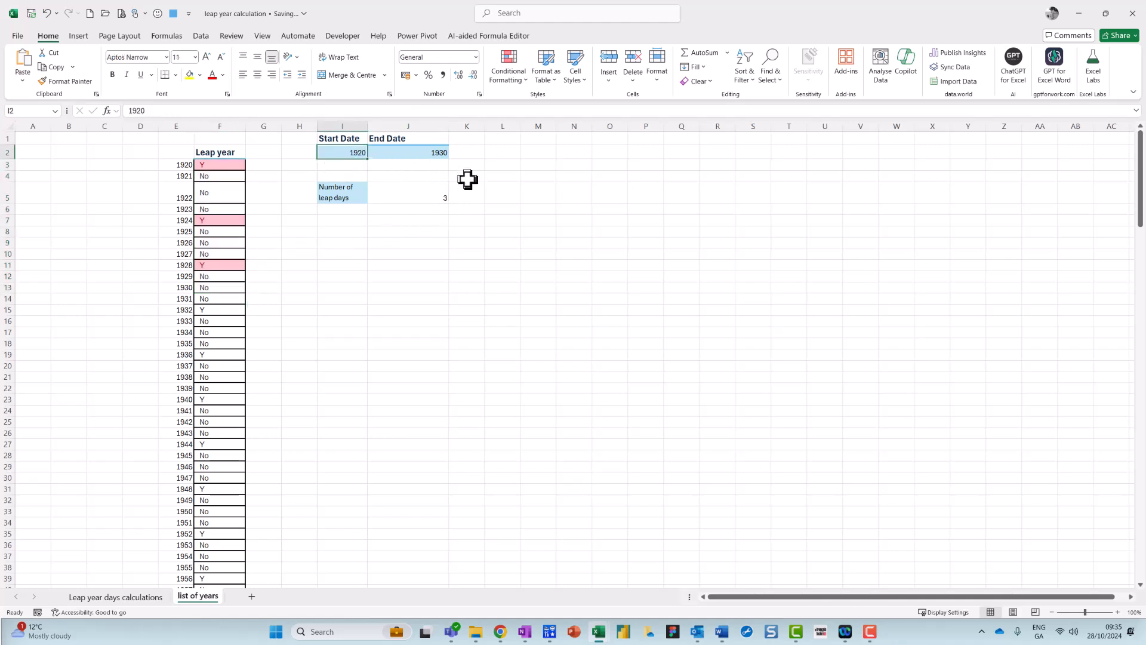
{"action": "mouse_move", "coordinate": [132, 383]}
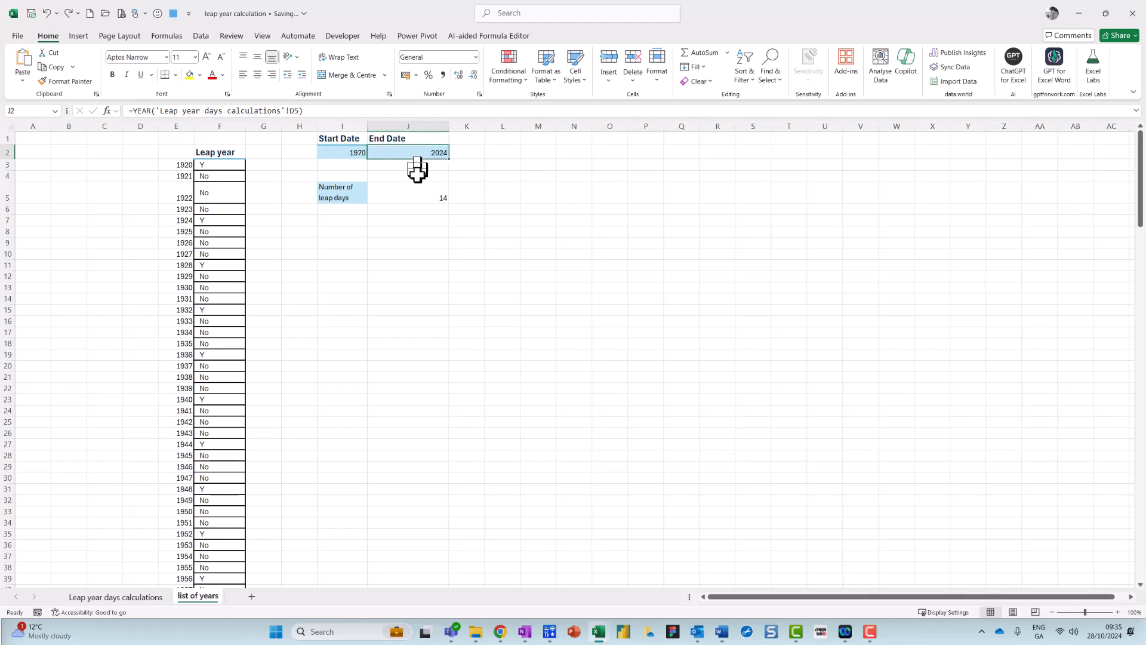
Relink the calculations sheet's F5 to the list of years J5 count of 14.
{"action": "left_click", "coordinate": [408, 196]}
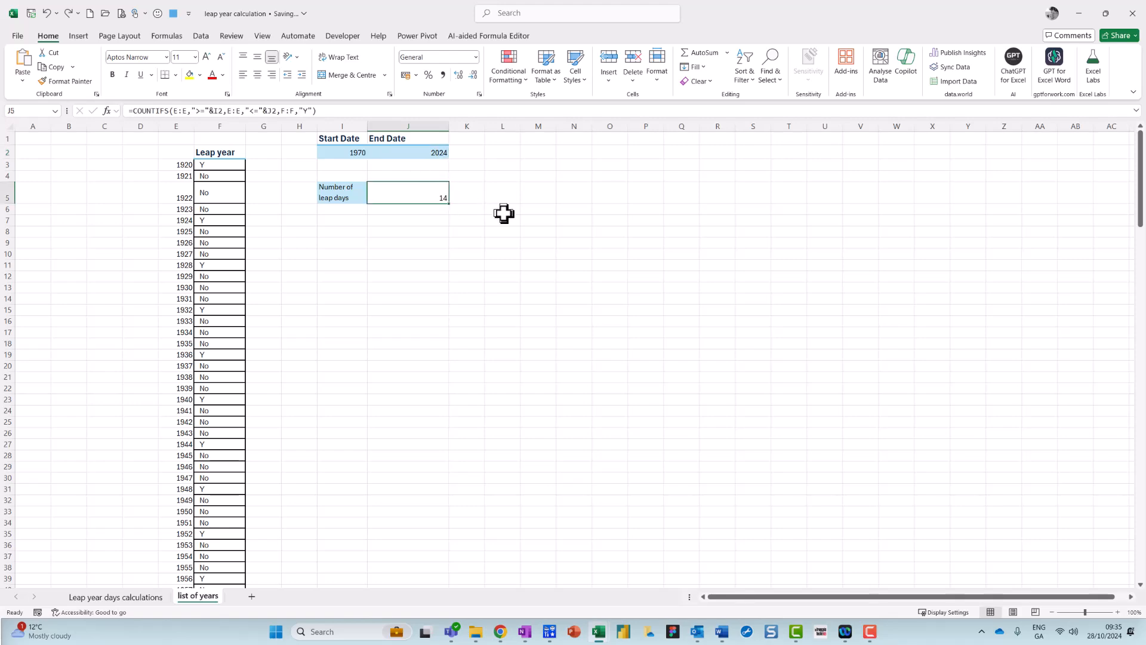
{"action": "left_click", "coordinate": [115, 597]}
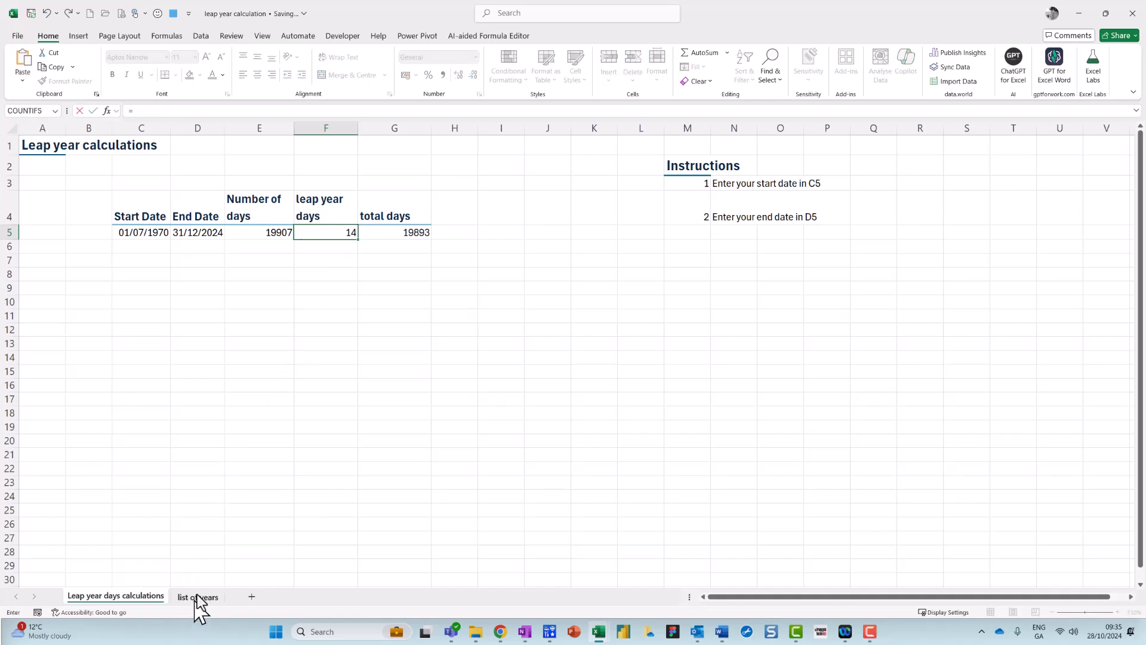
{"action": "left_click", "coordinate": [197, 595]}
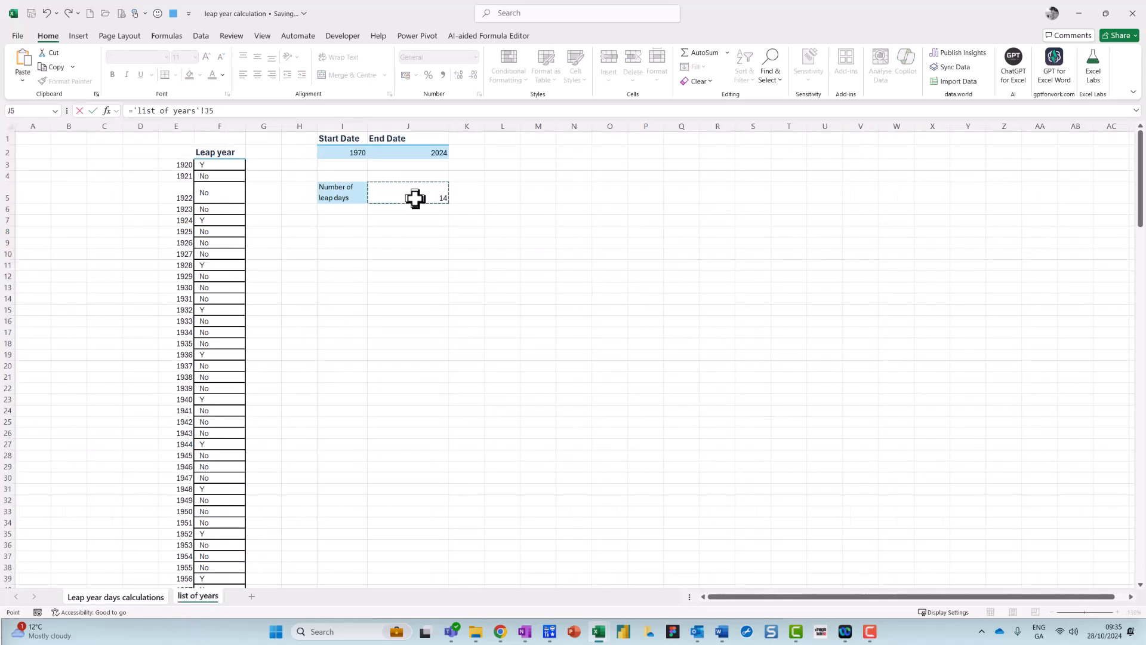
{"action": "left_click", "coordinate": [115, 597]}
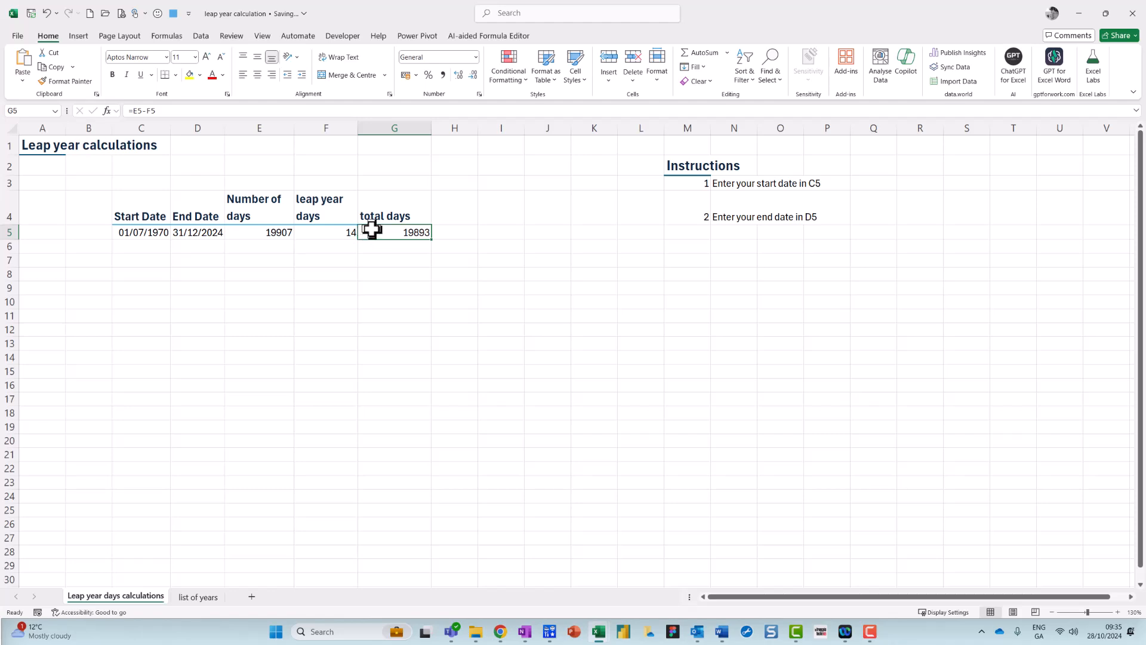
{"action": "mouse_move", "coordinate": [194, 241]}
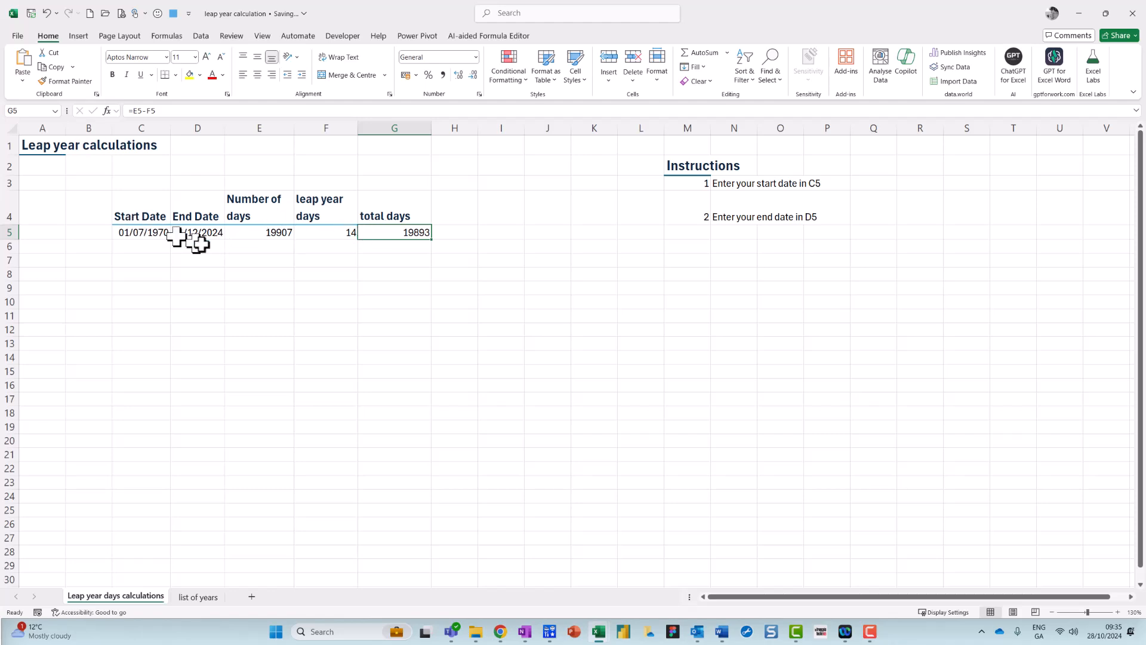
{"action": "left_click", "coordinate": [197, 596]}
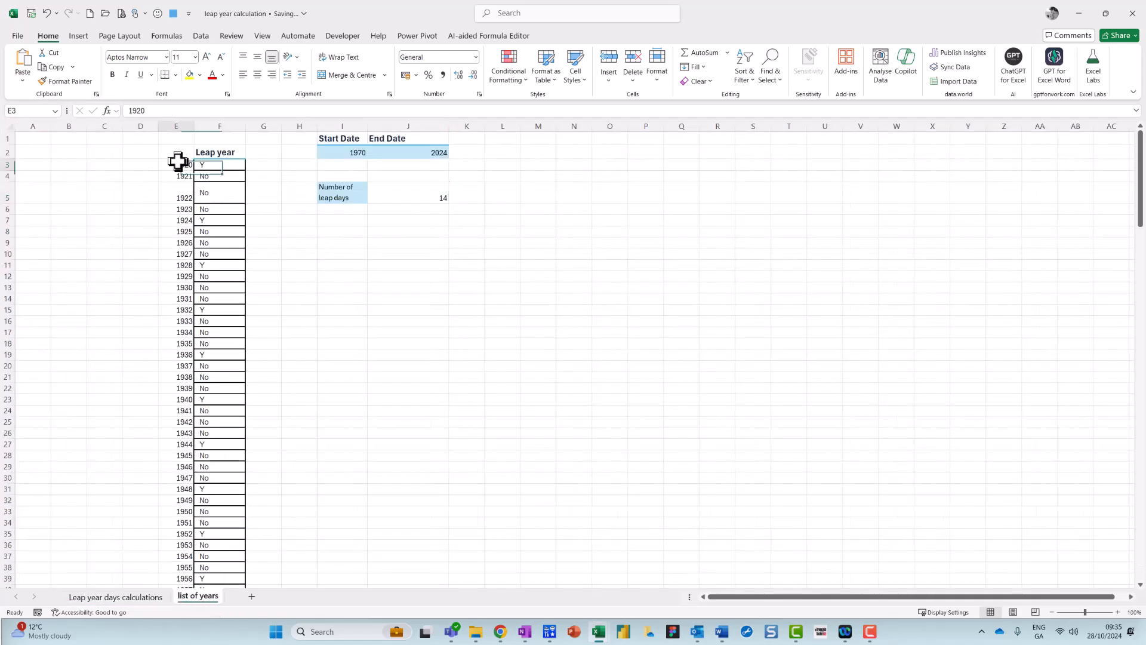
Change the year list's starting cell E3 from 1920 to 1940 and begin entering a new 19.. start year.
{"action": "scroll", "scroll_direction": "down", "scroll_amount": 3}
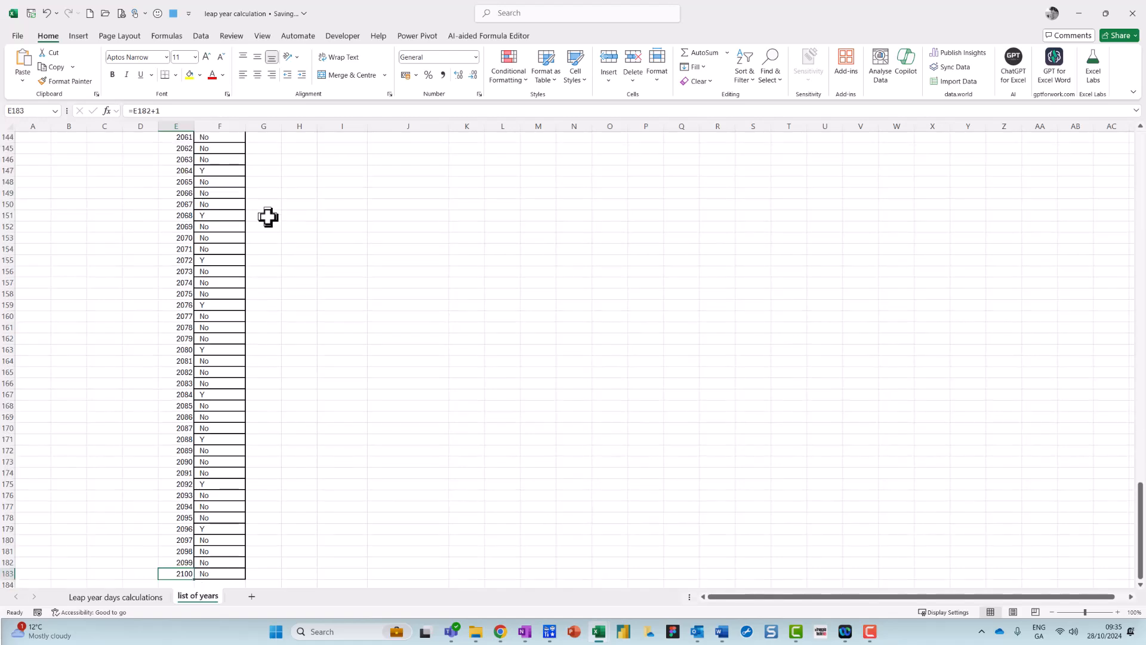
{"action": "mouse_move", "coordinate": [239, 296]}
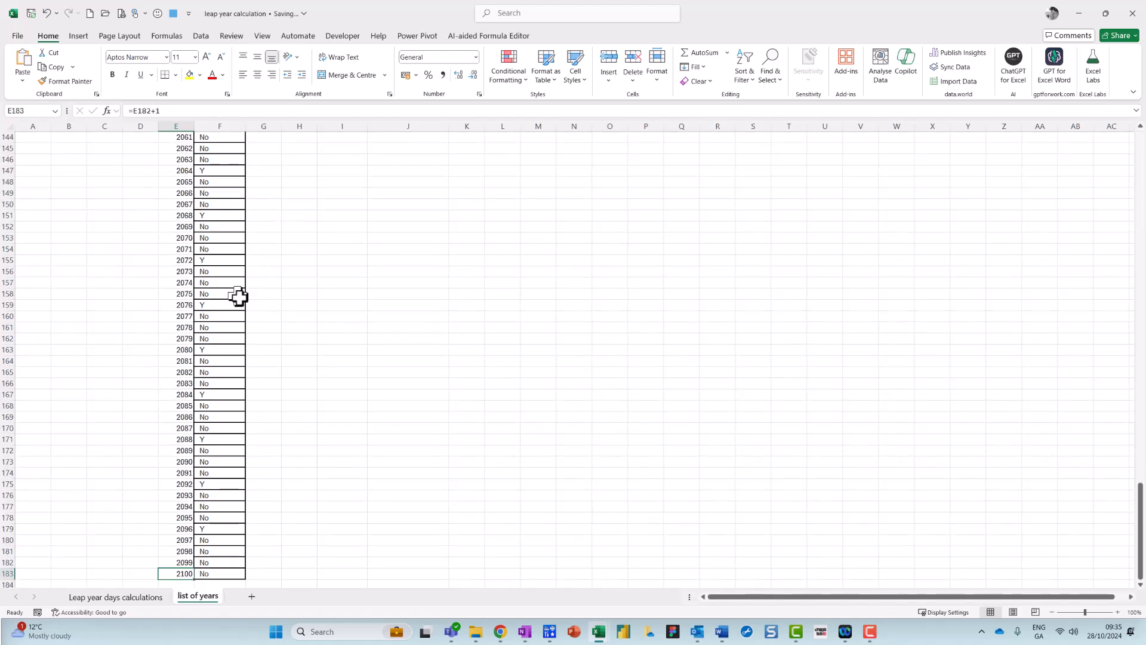
{"action": "scroll", "scroll_direction": "up", "scroll_amount": 3}
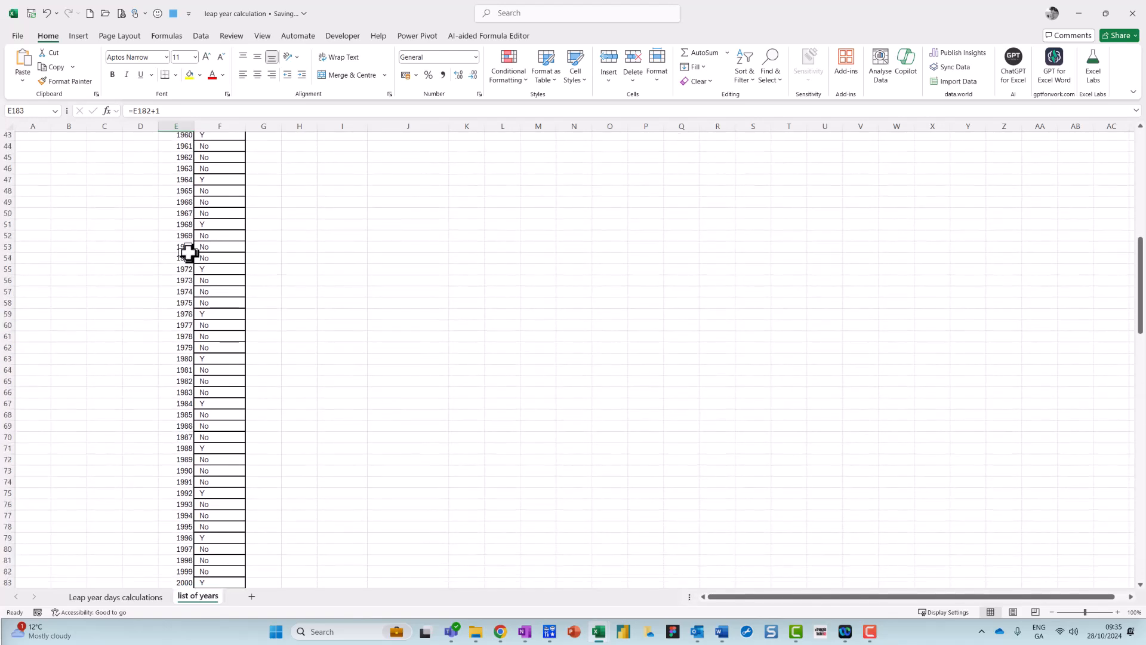
{"action": "scroll", "scroll_direction": "up", "scroll_amount": 3}
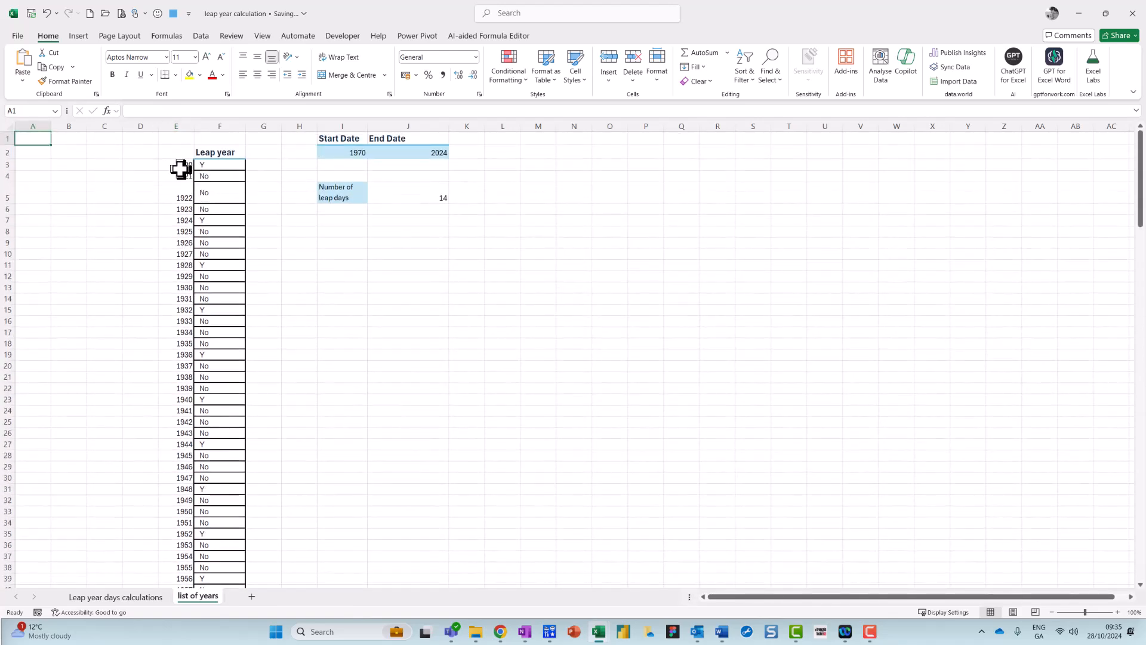
{"action": "type", "text": "1920"}
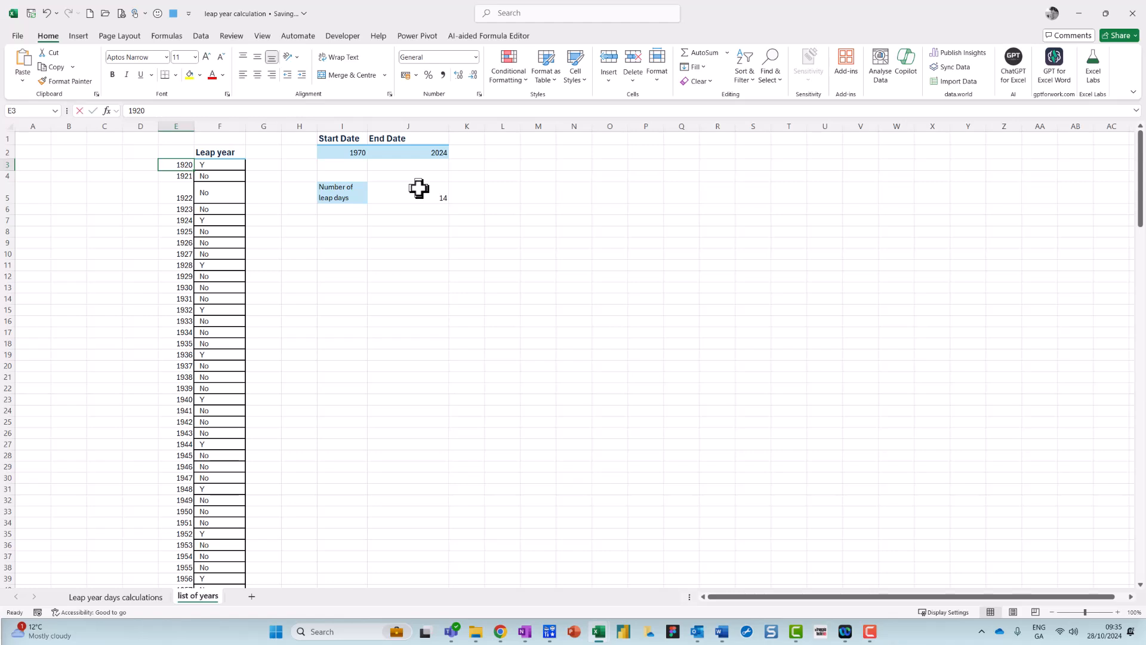
{"action": "type", "text": "1940"}
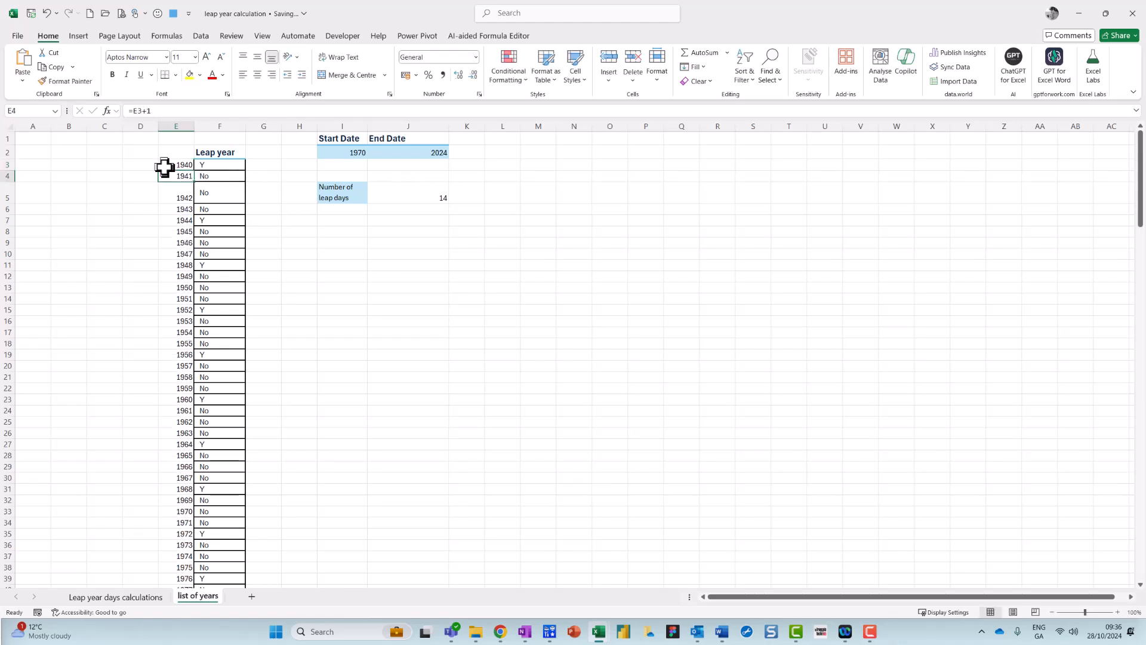
{"action": "type", "text": "19"}
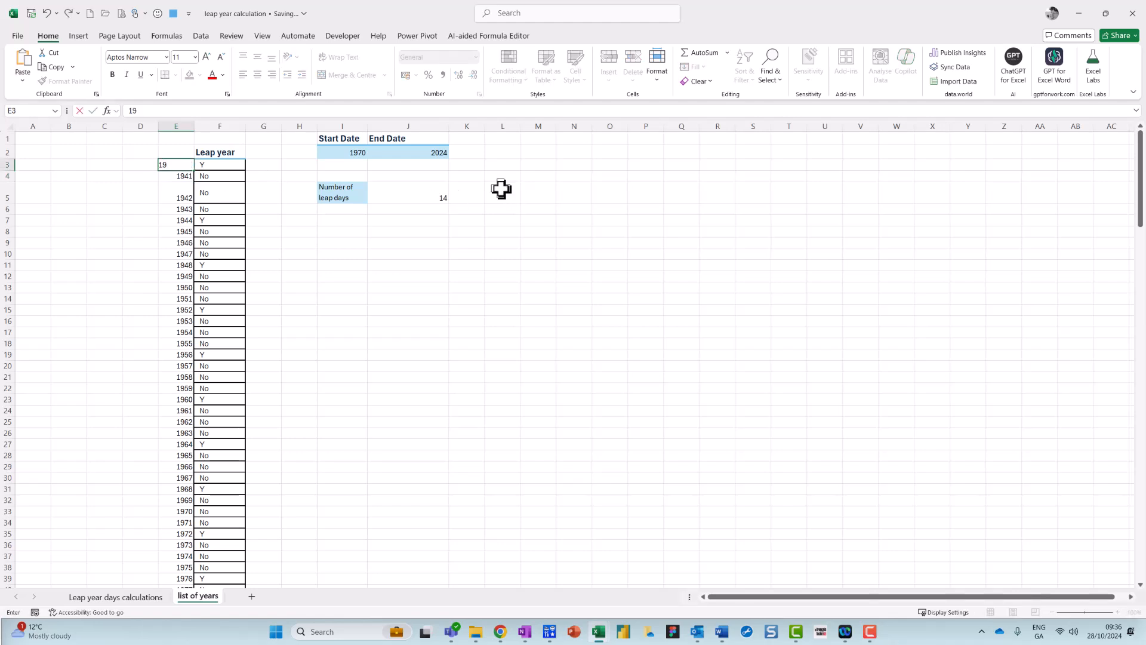